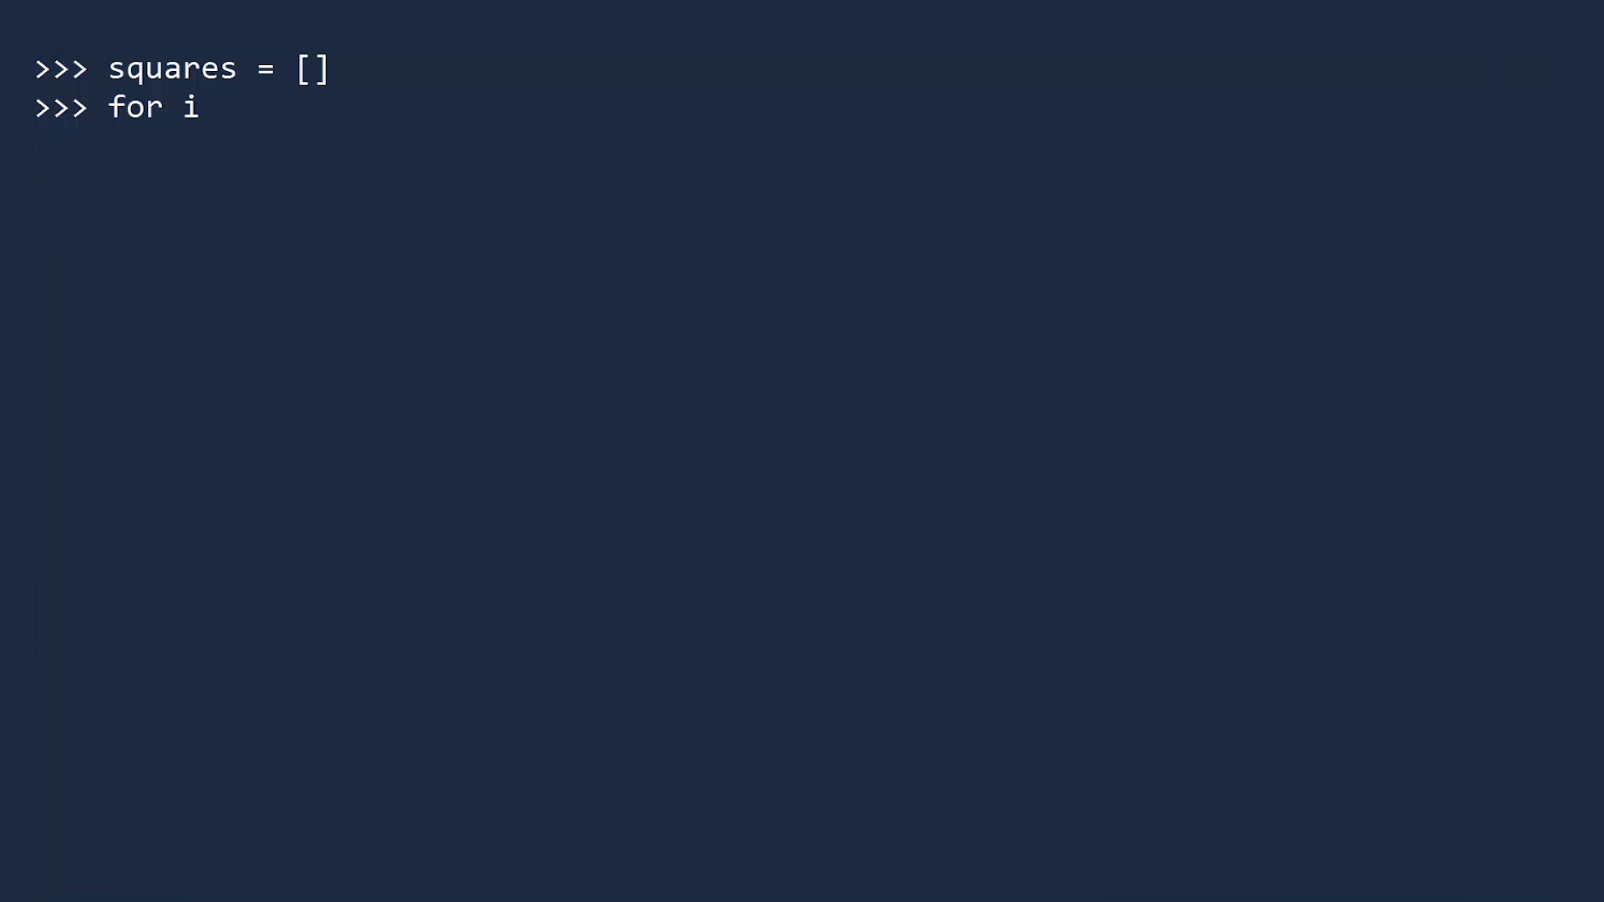
{"action": "type", "text": "in range(1, 101"}
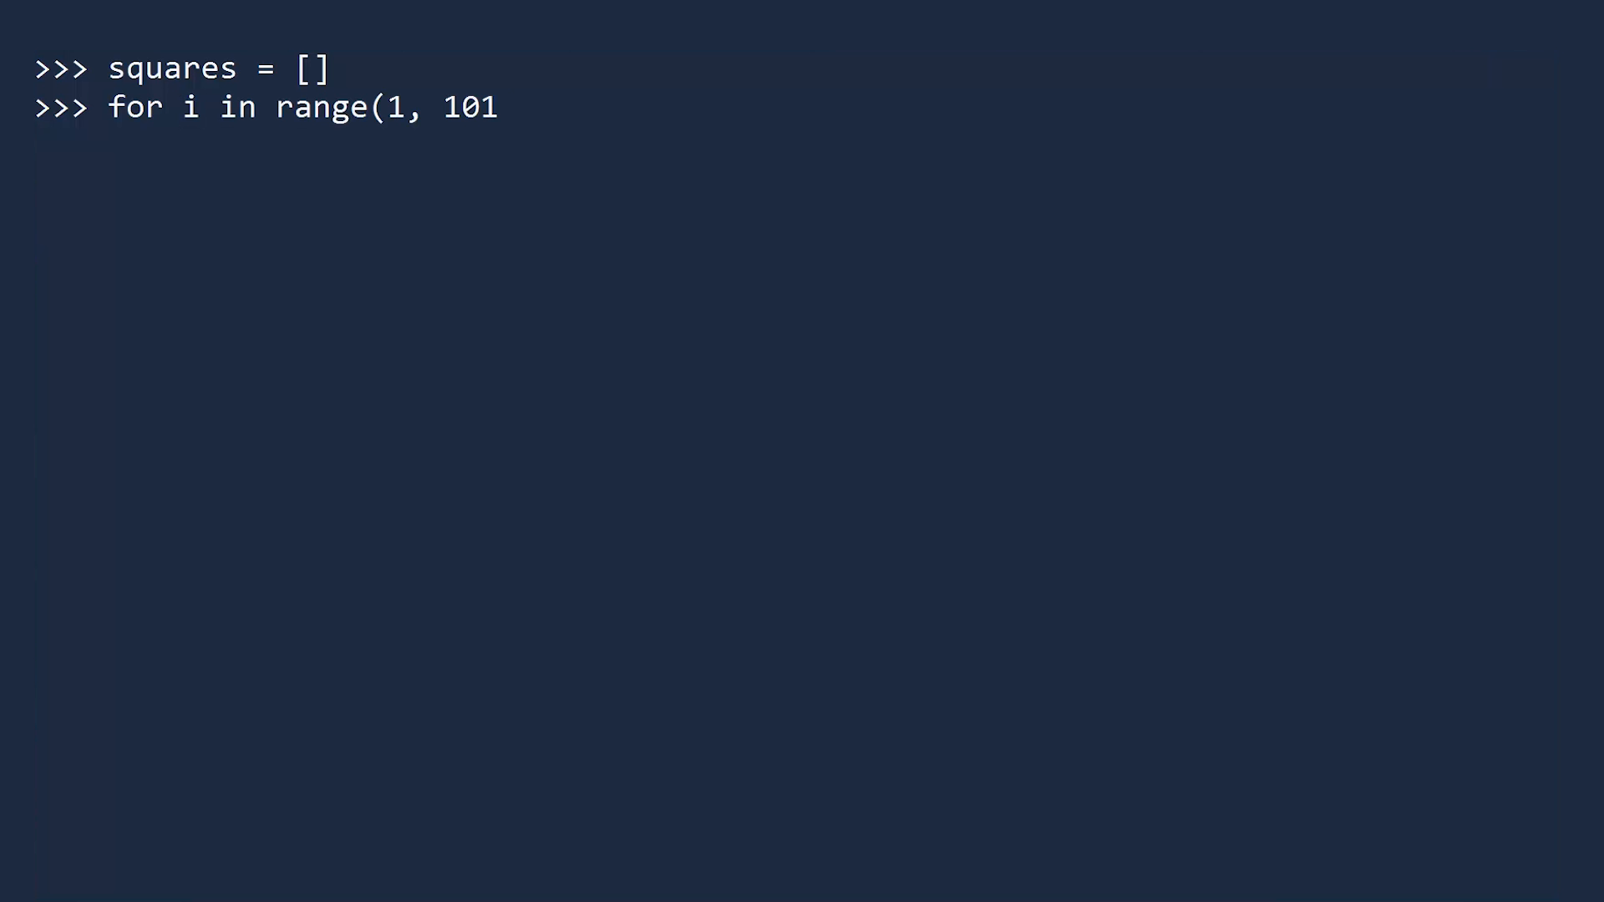
{"action": "type", "text": "):"}
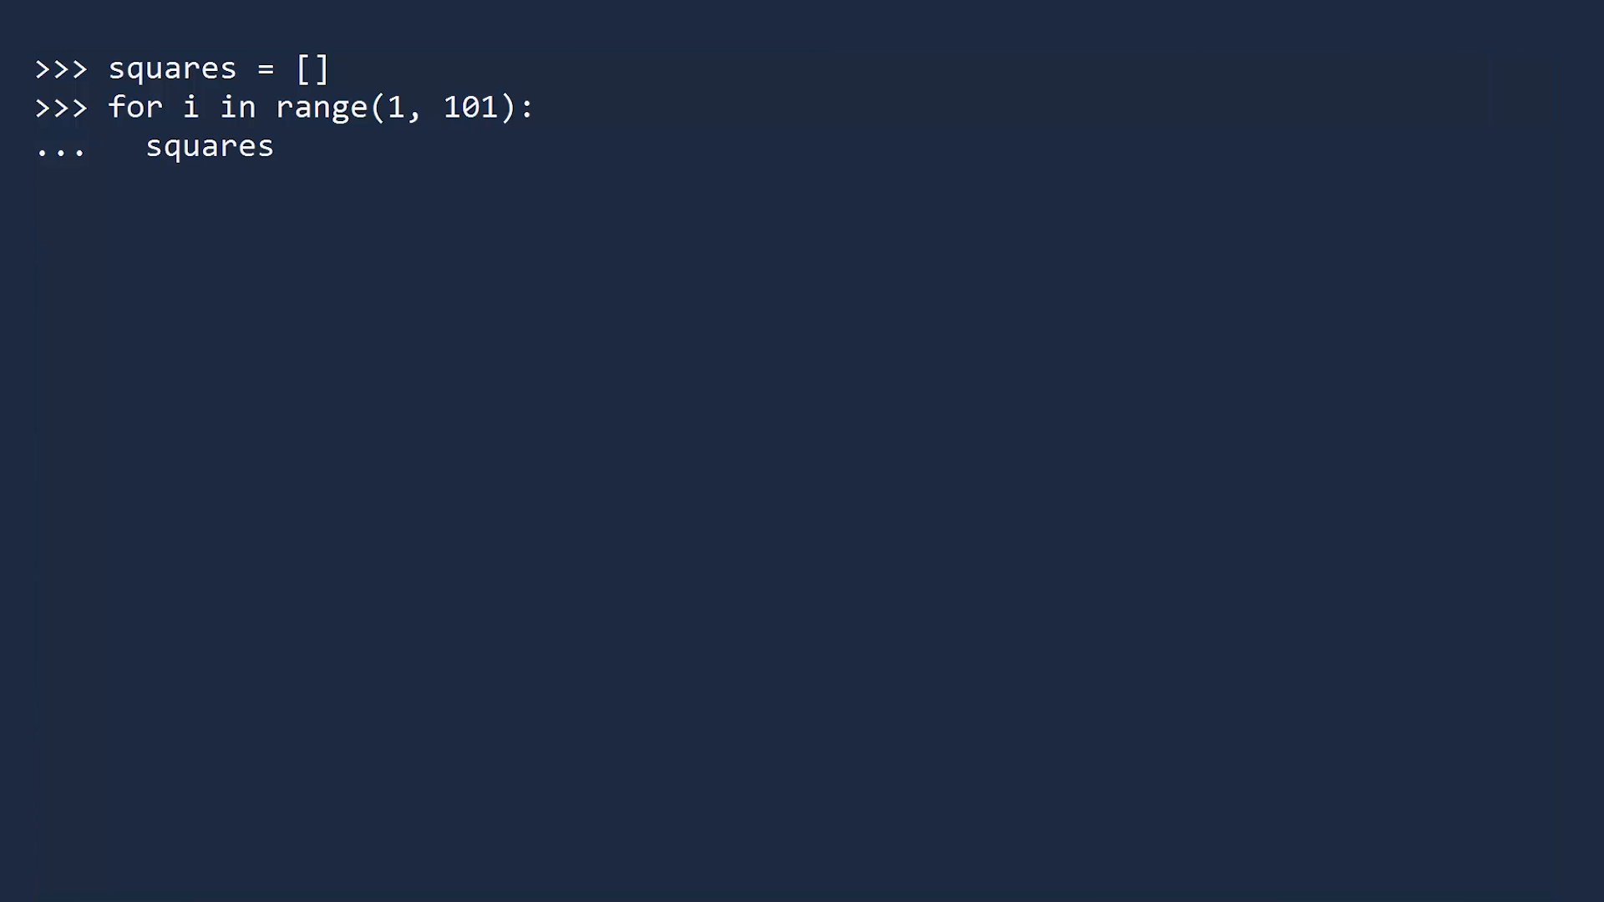
{"action": "type", "text": ".append(i**2"}
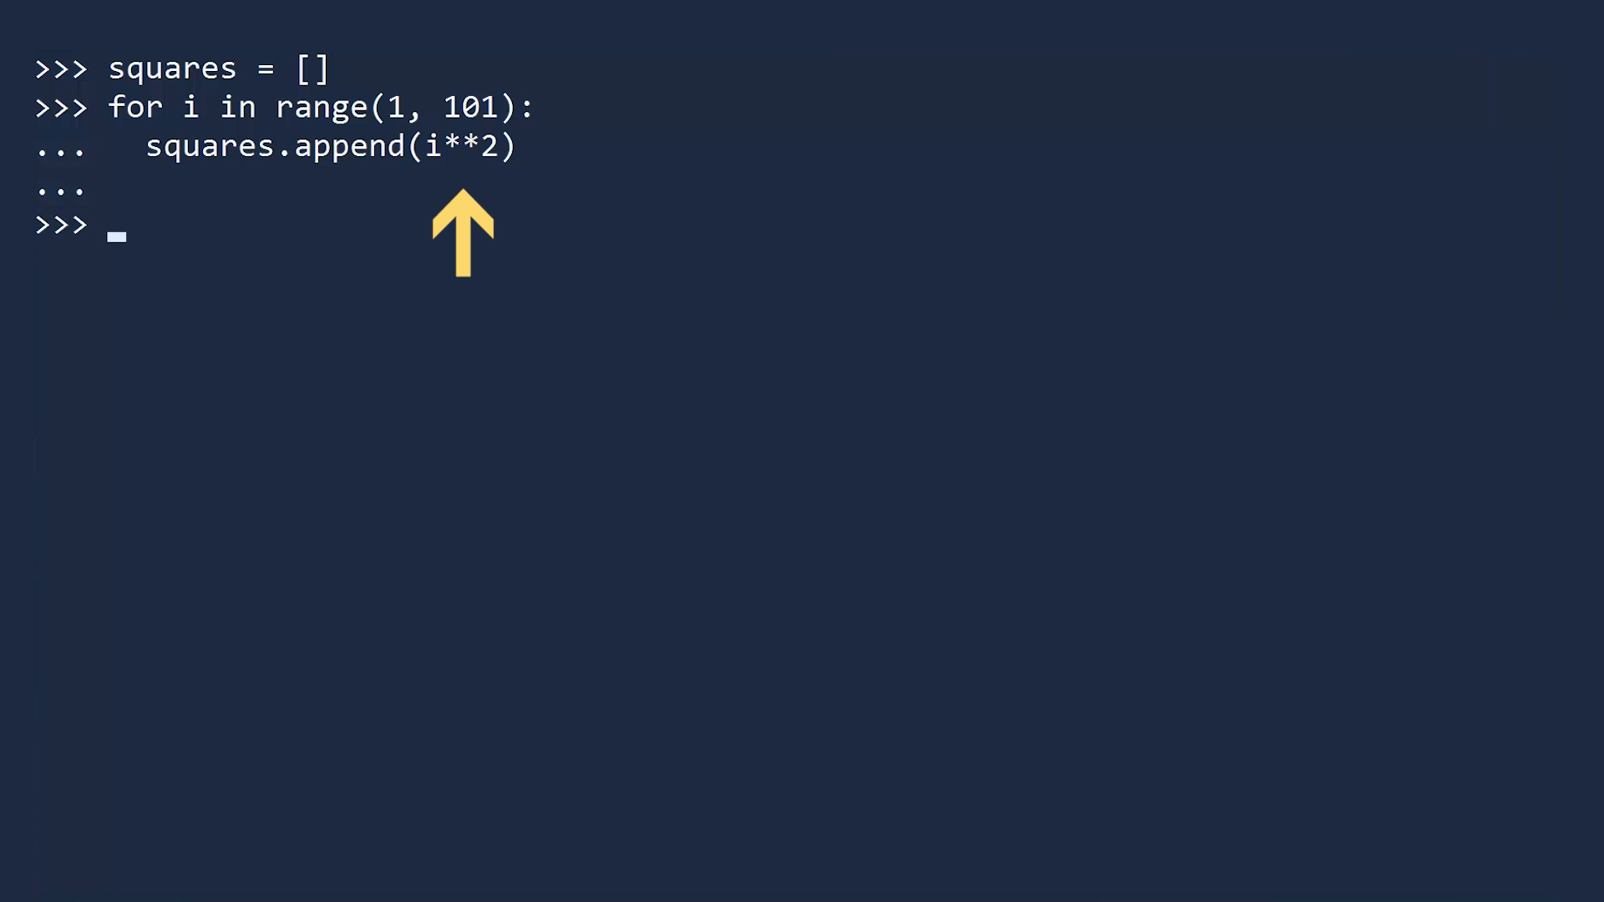
{"action": "type", "text": "print(squares"}
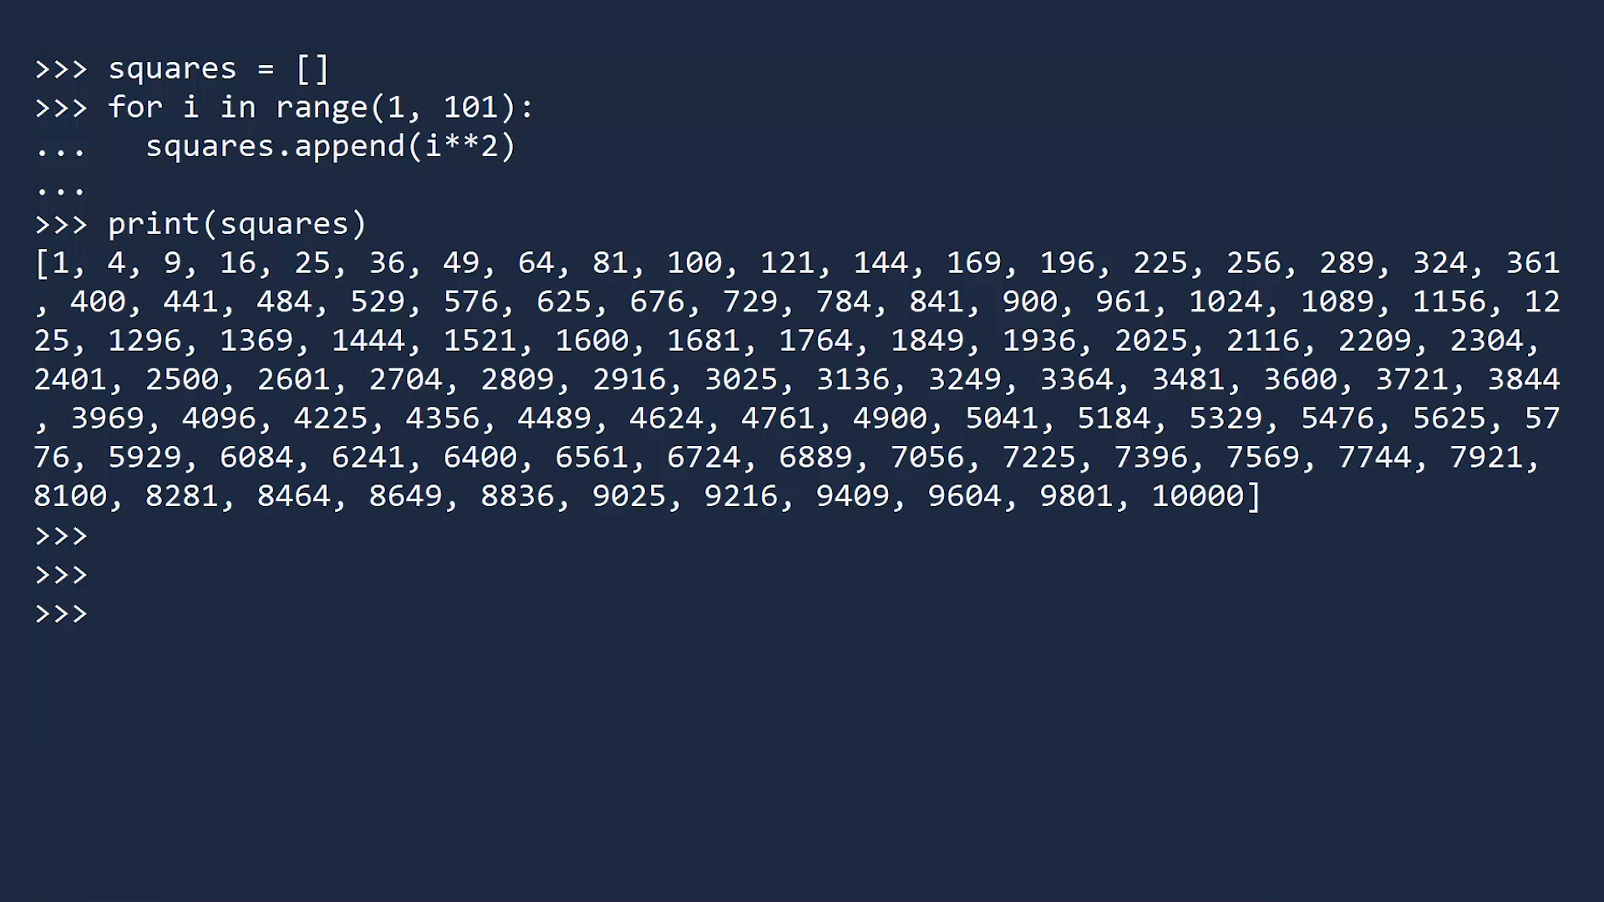
{"action": "type", "text": "squares2 = ["}
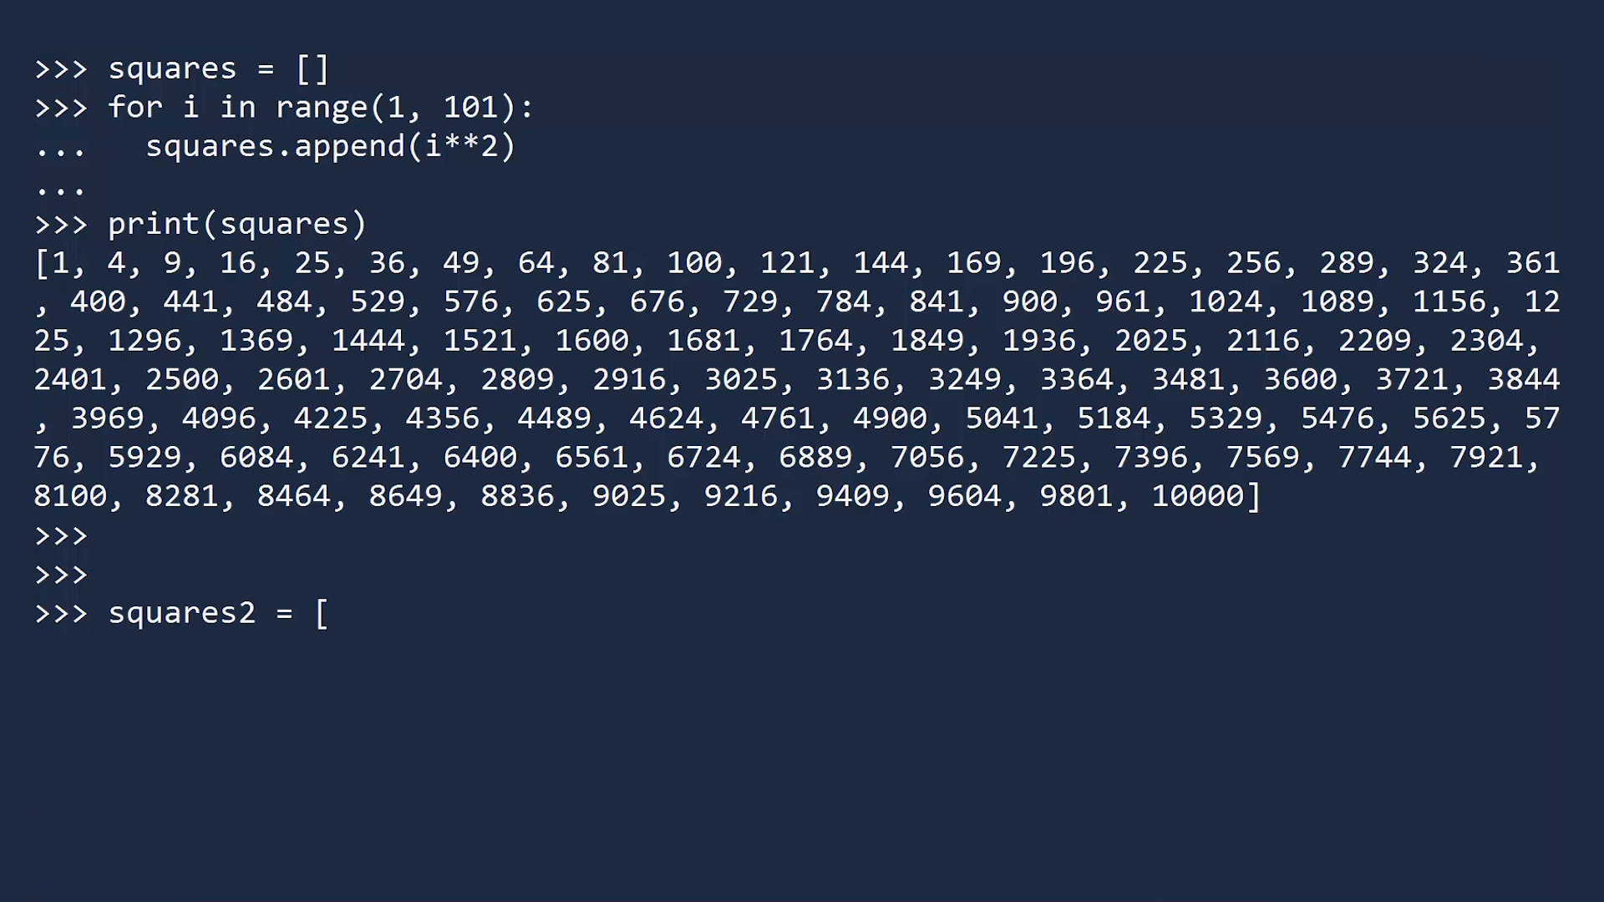
{"action": "type", "text": "i**2 f"}
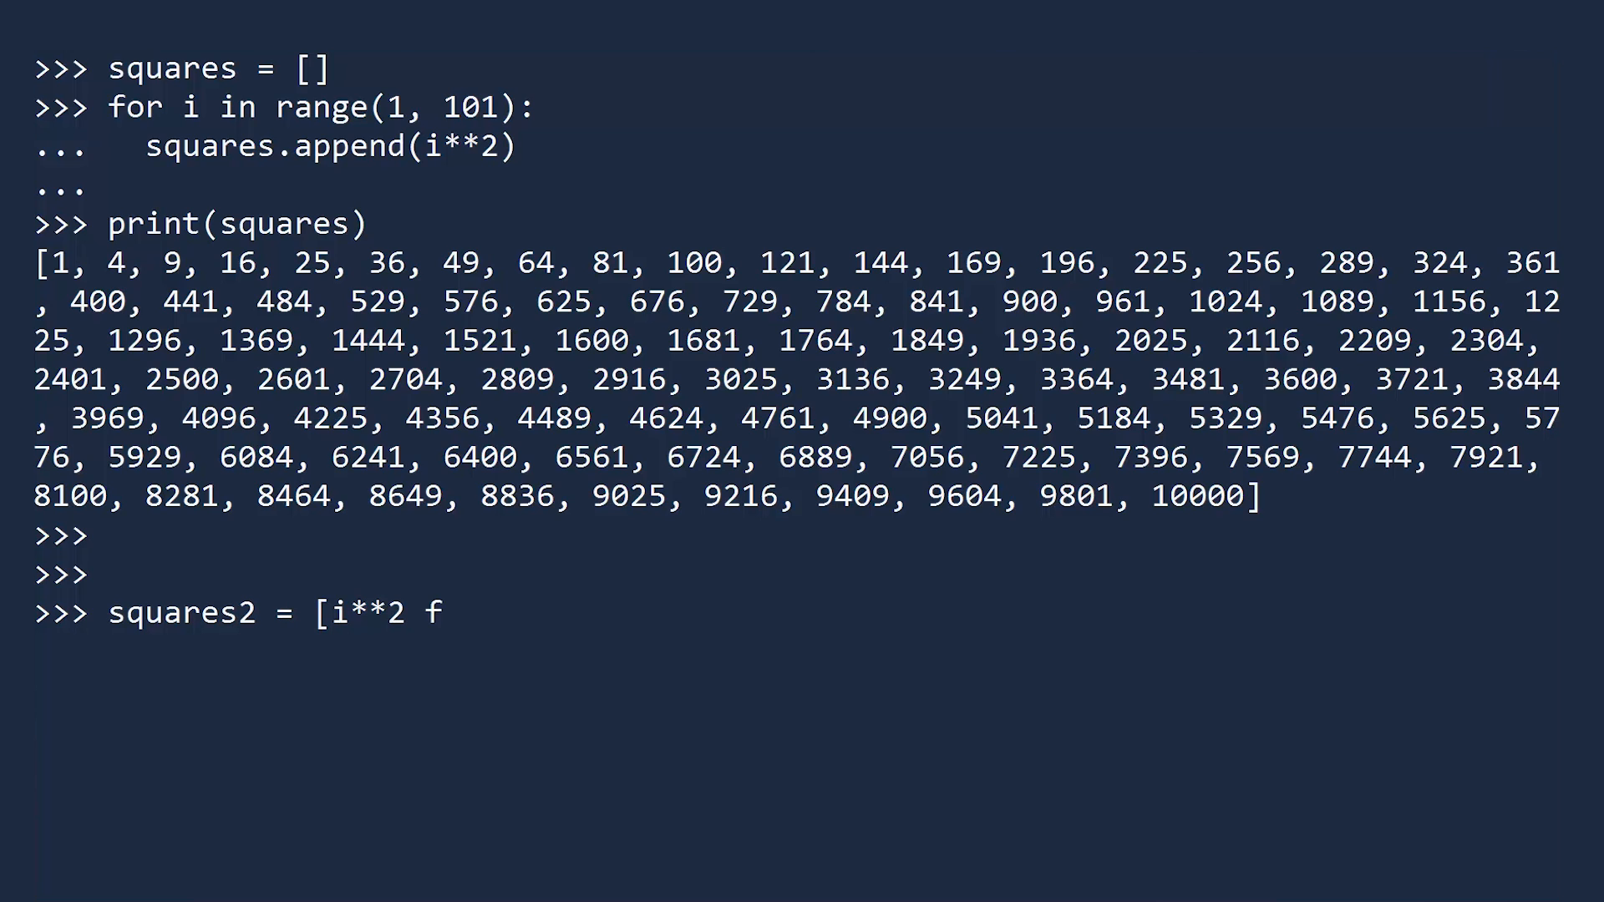
{"action": "type", "text": "or i in range(1, 101)]"}
{"action": "type", "text": "print(squares2"}
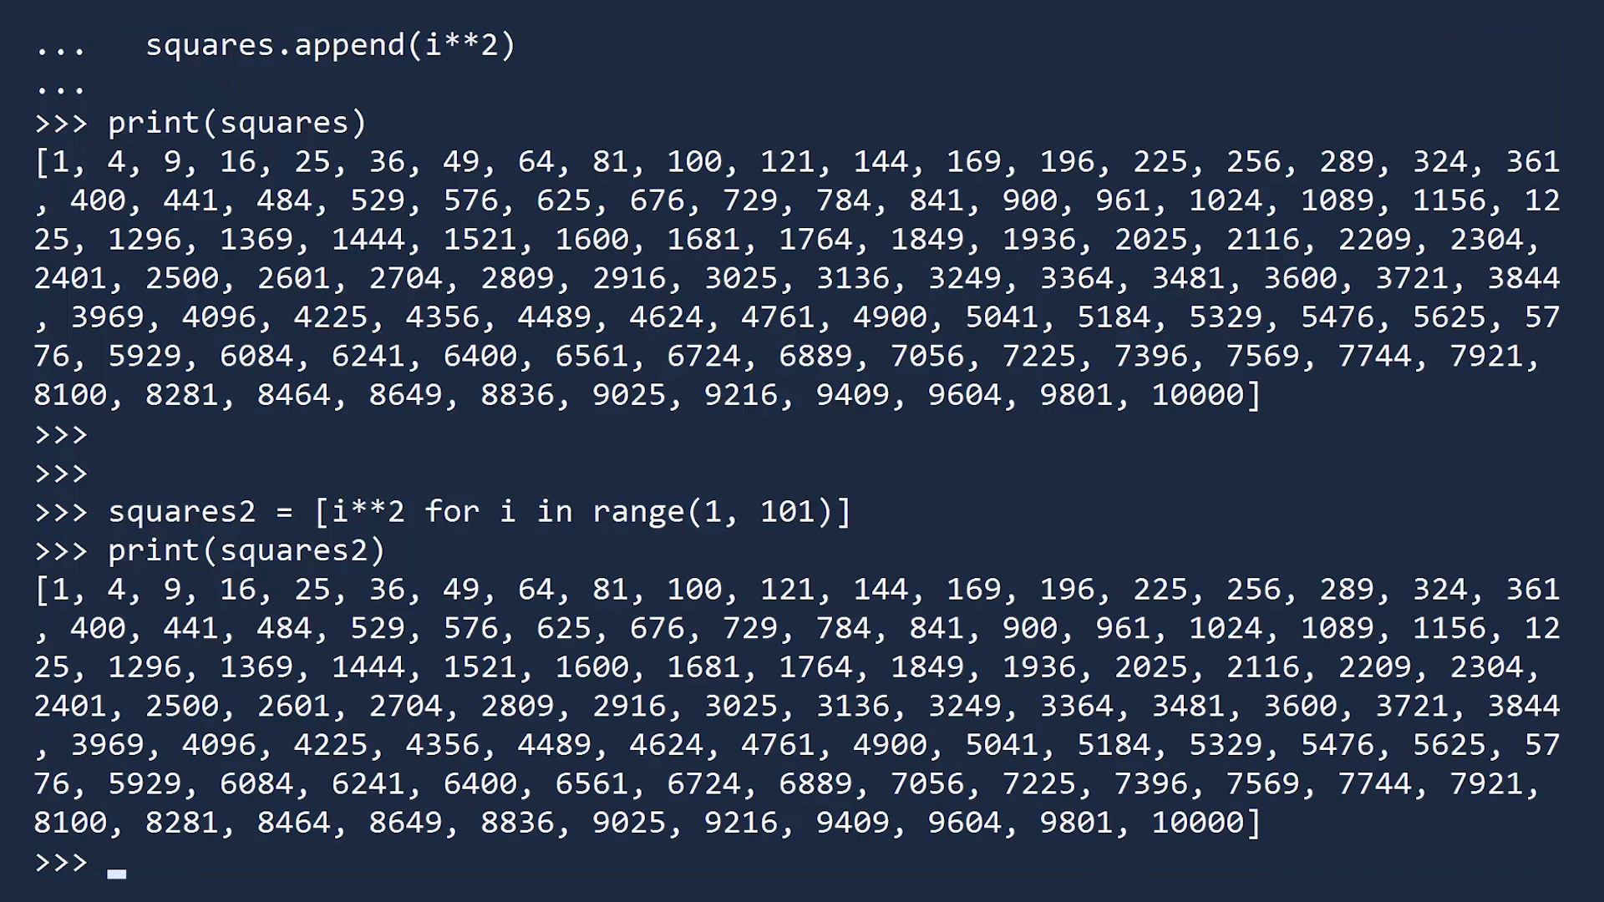
{"action": "type", "text": "remainders5 = [x**2 % 5 for x in range(1, 101)]"}
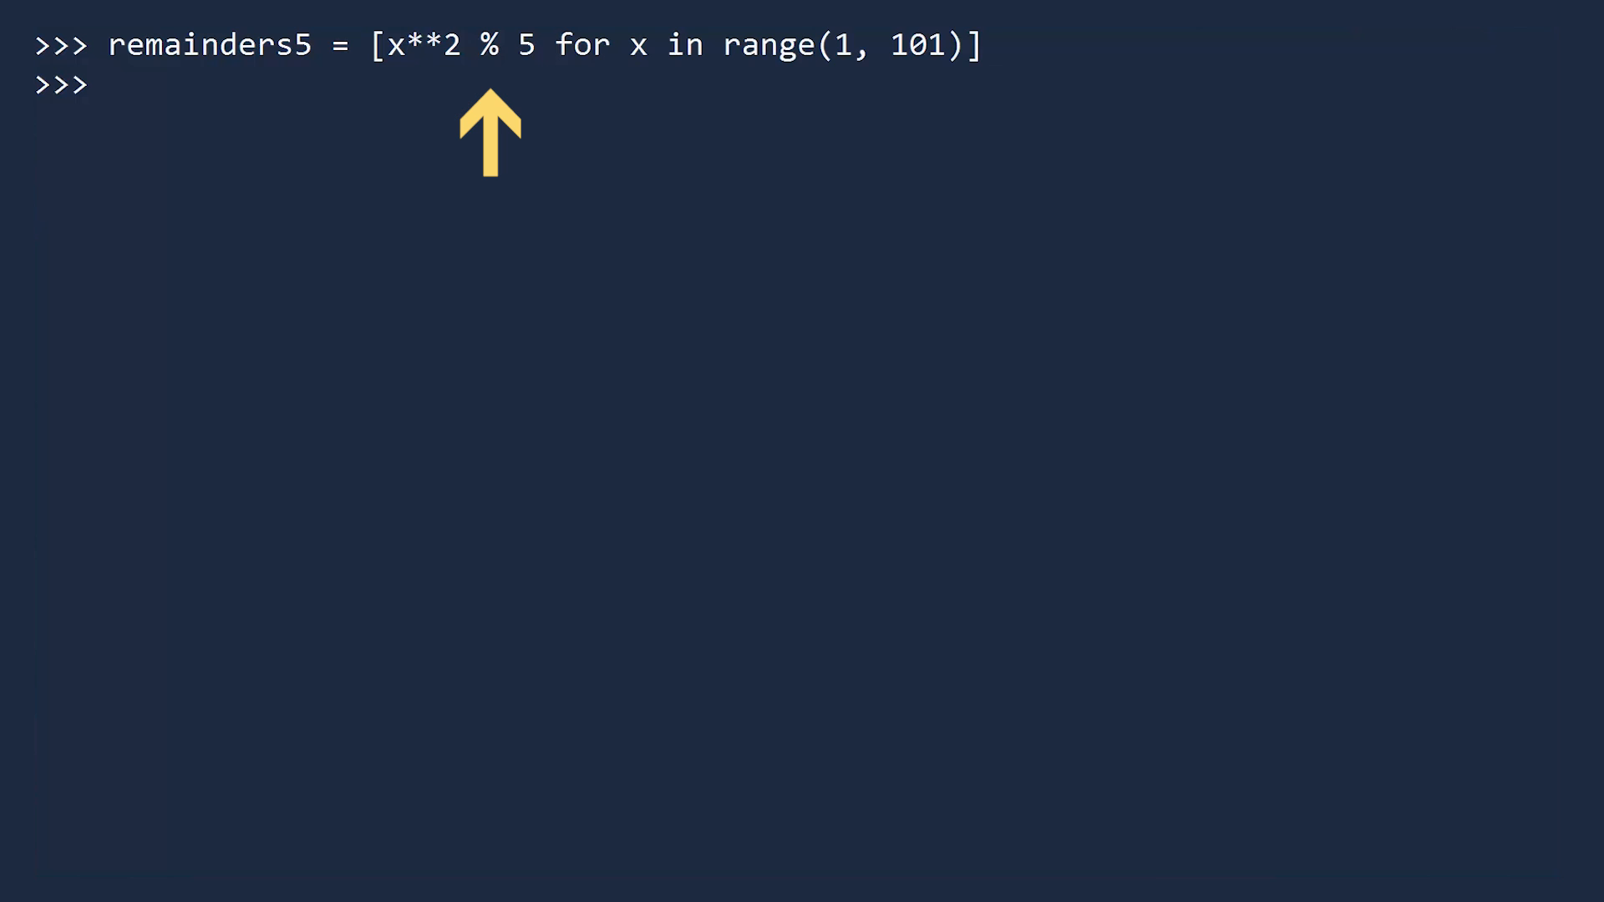
{"action": "type", "text": "print(remainders5"}
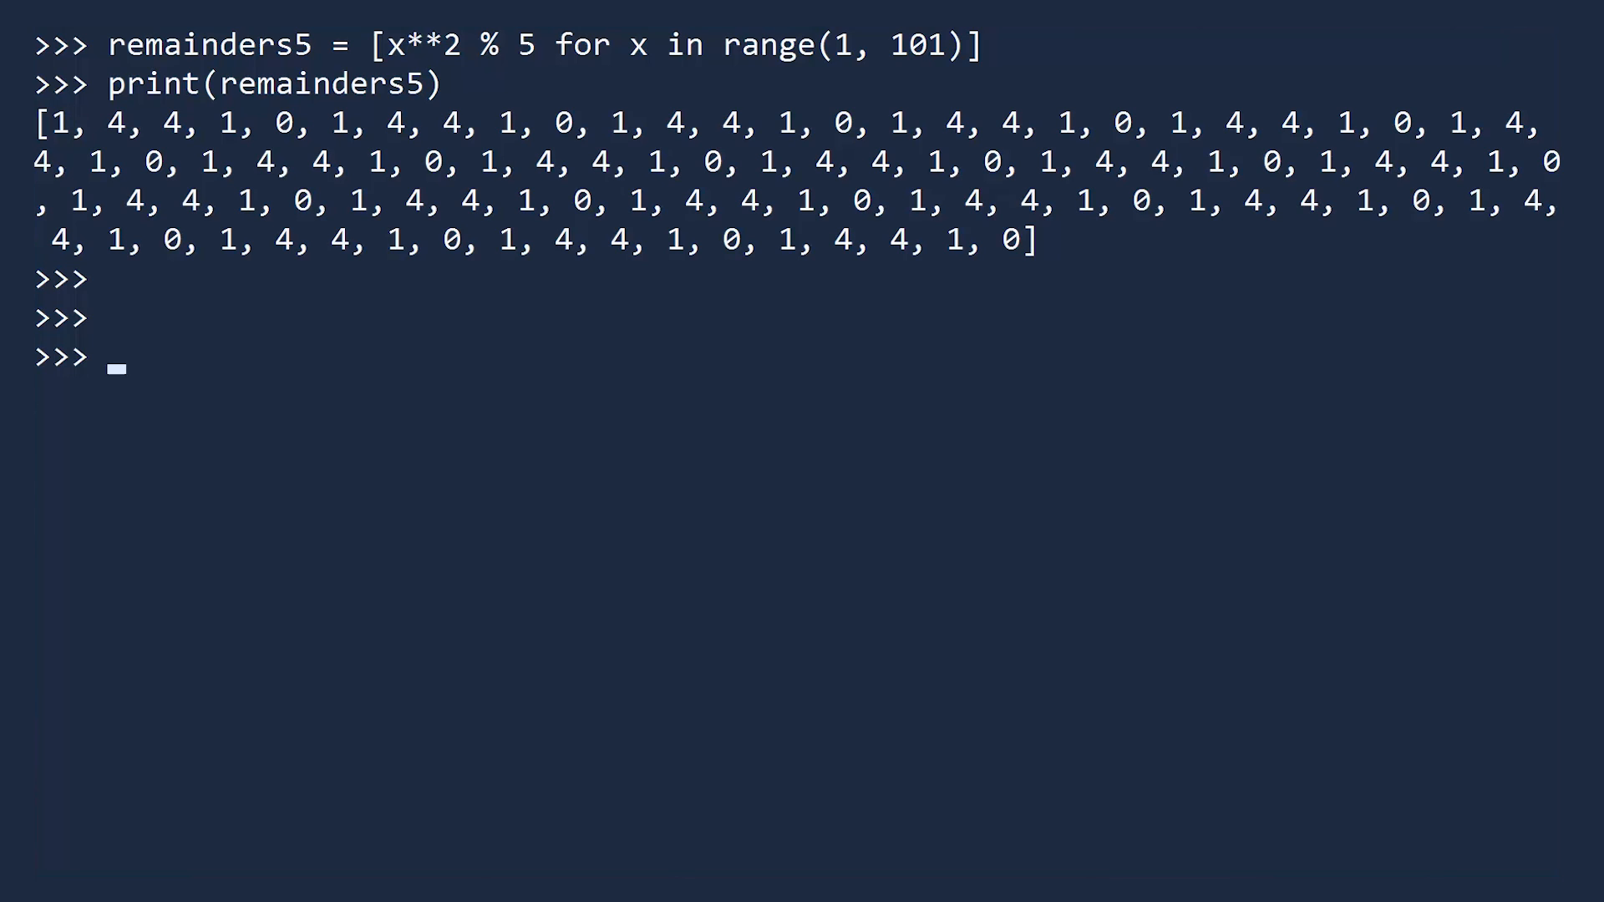
{"action": "type", "text": "remainders11 = [x"}
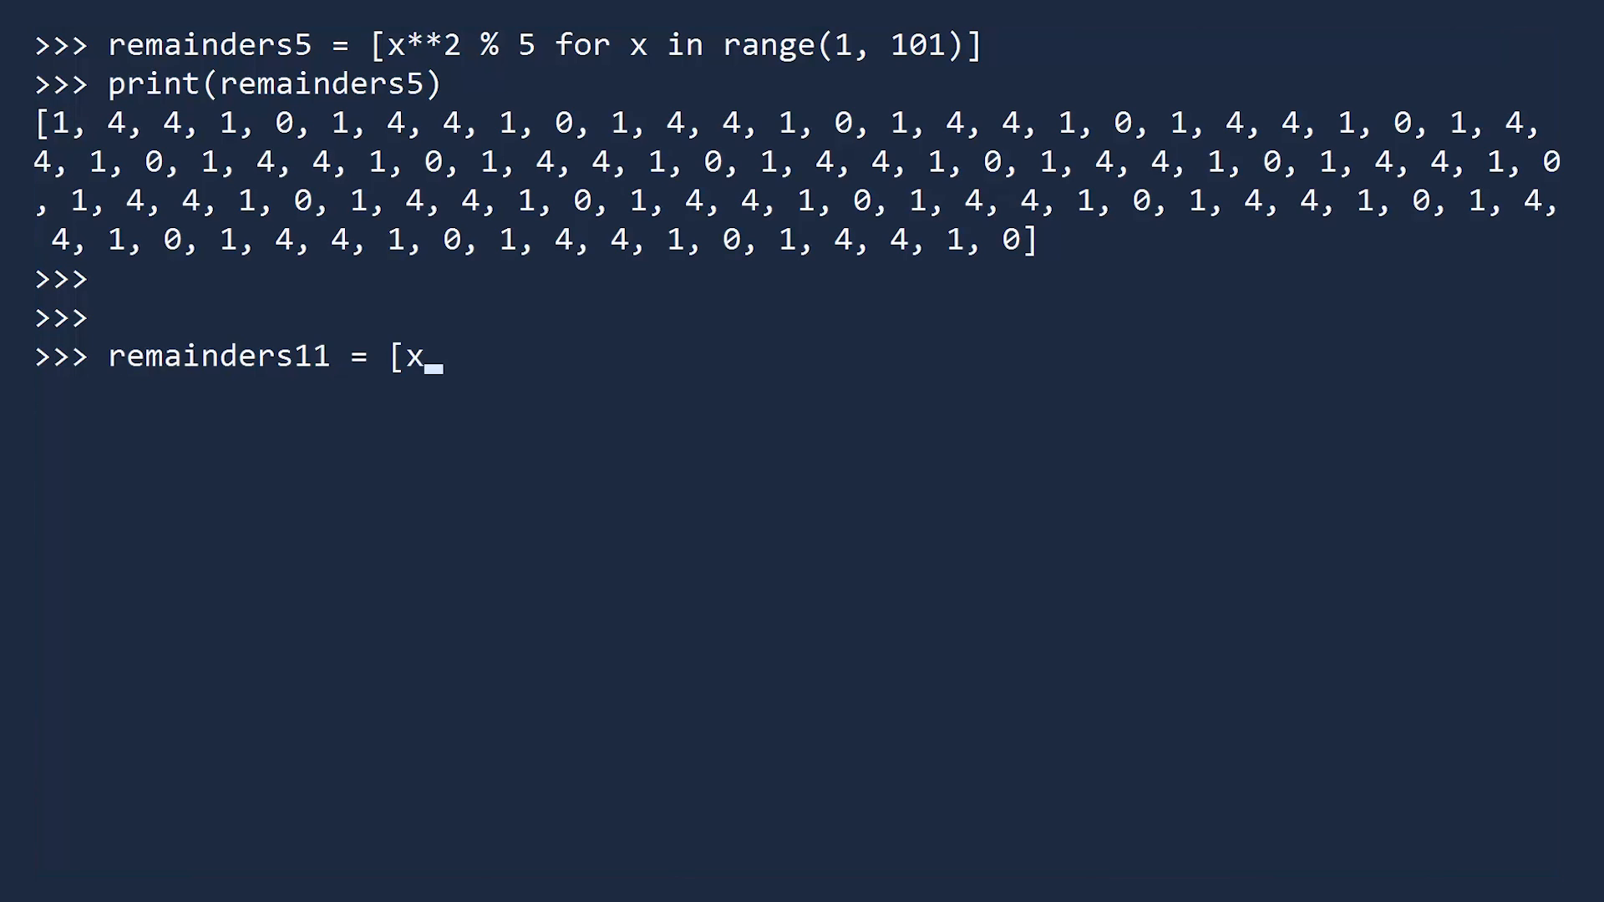
{"action": "type", "text": "**2 % 11 for x in range(1, 1"}
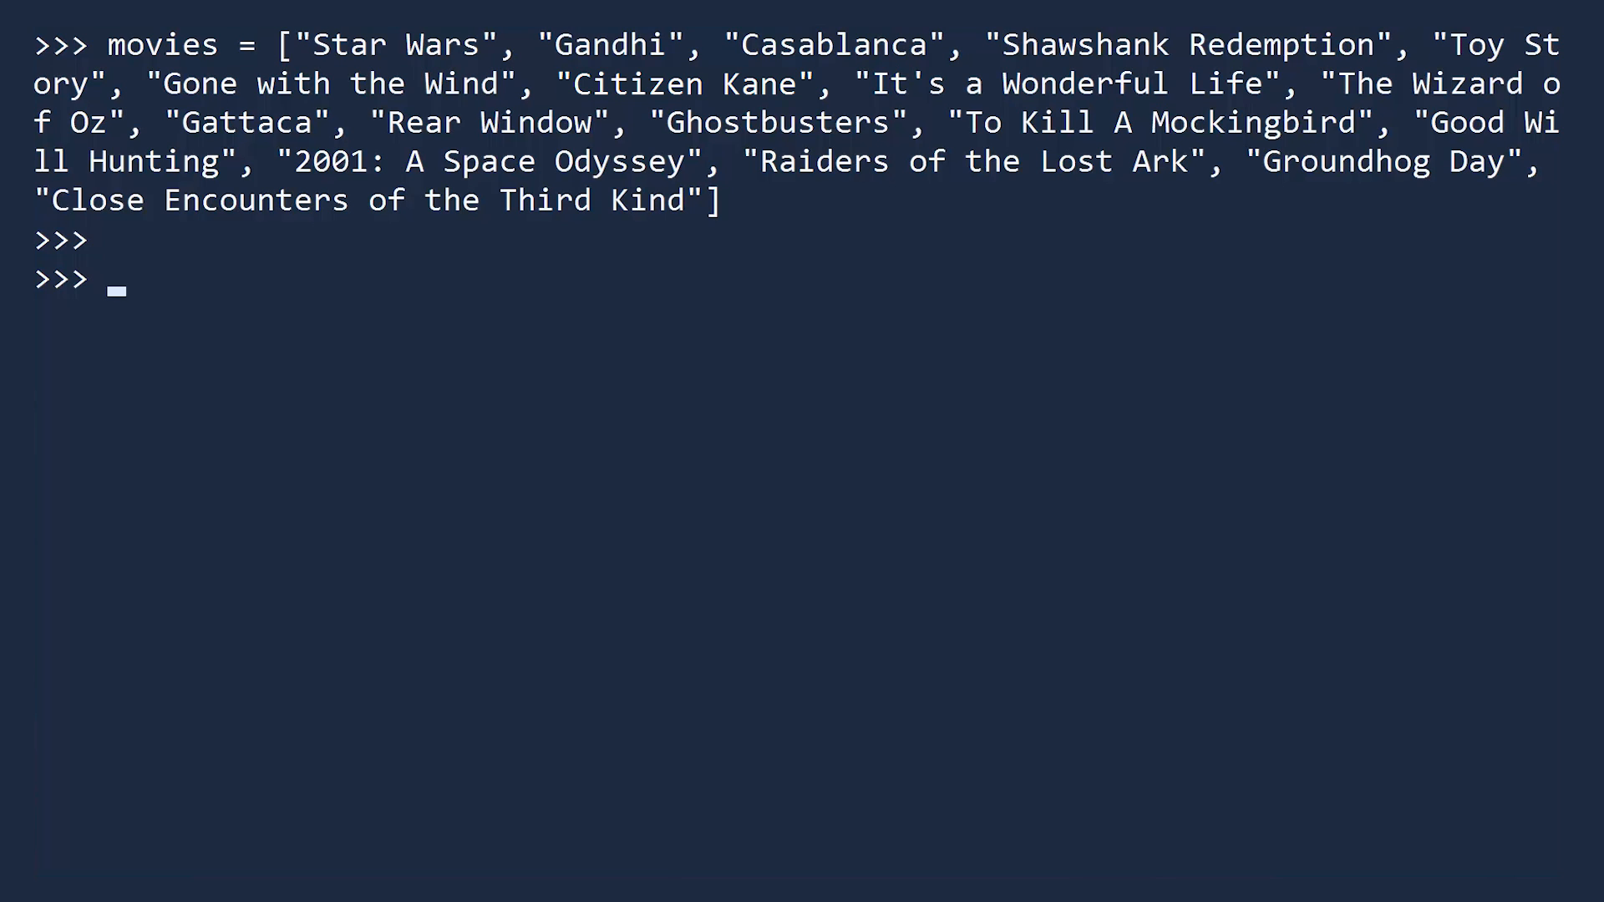
{"action": "type", "text": "gmovies = ["}
{"action": "type", "text": "for t"}
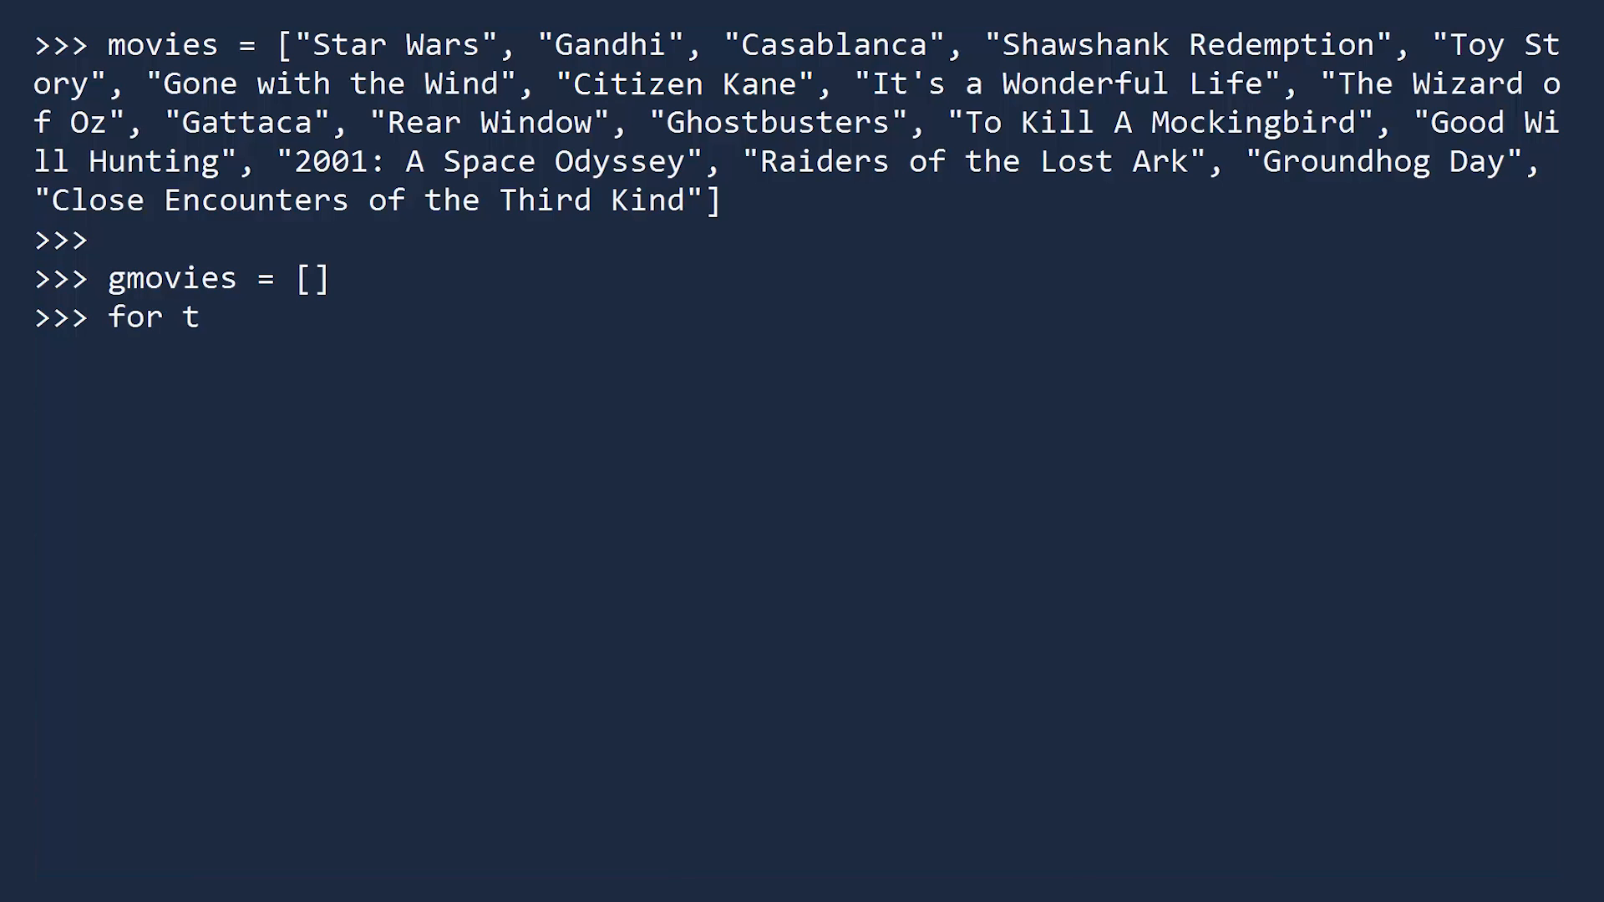
{"action": "type", "text": "itle in movies:"}
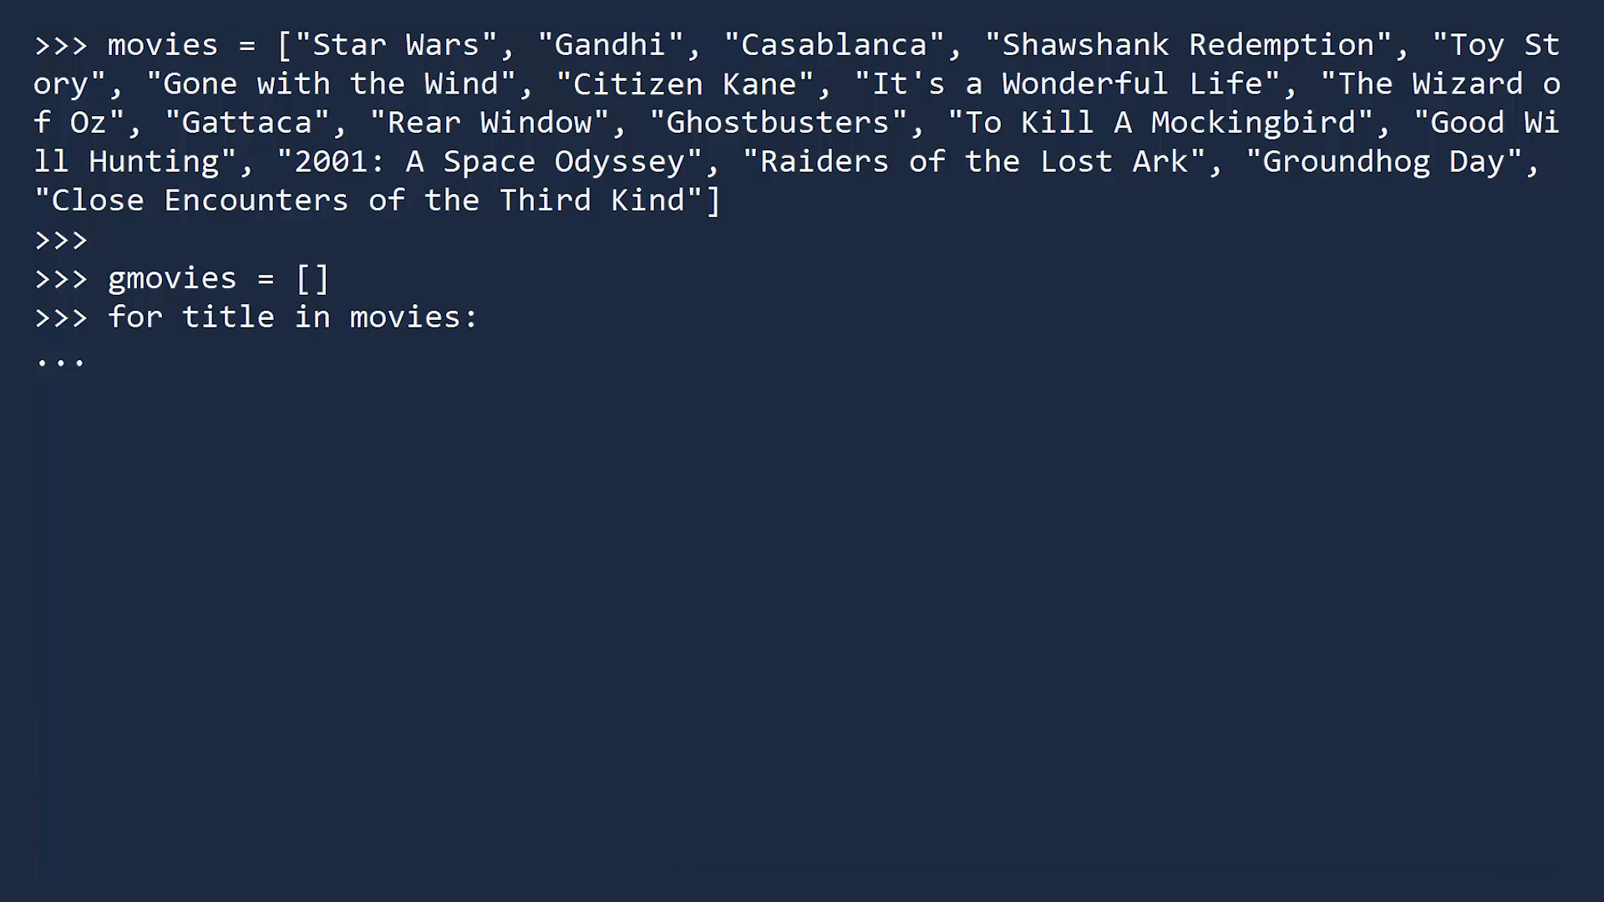
{"action": "type", "text": "if title.starts"}
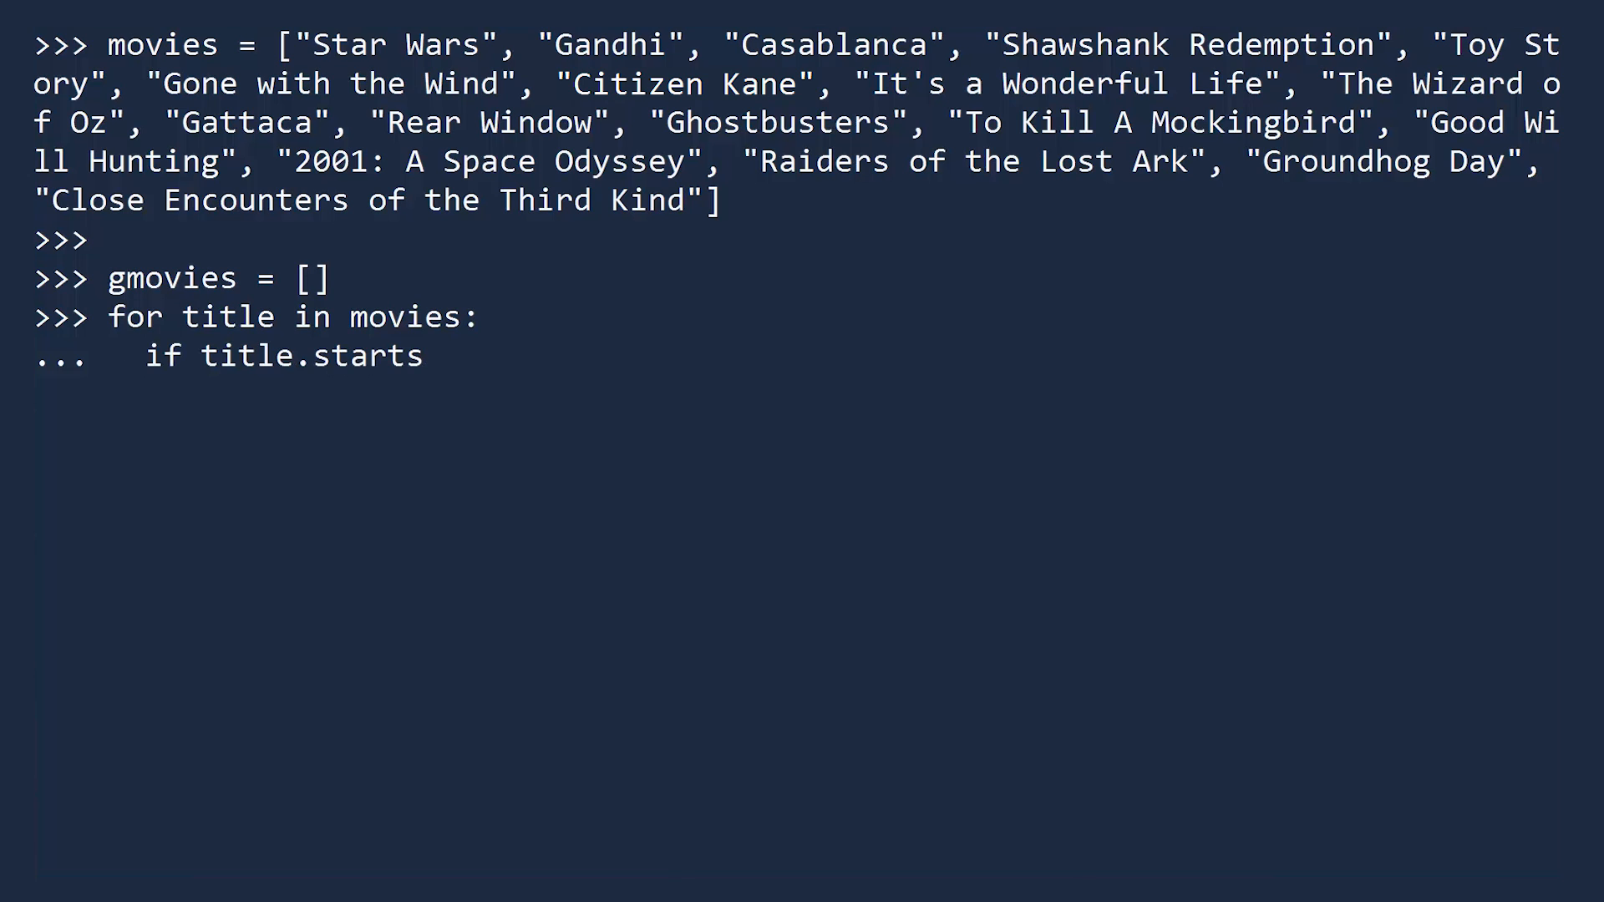
{"action": "type", "text": "with(\"G\"):"}
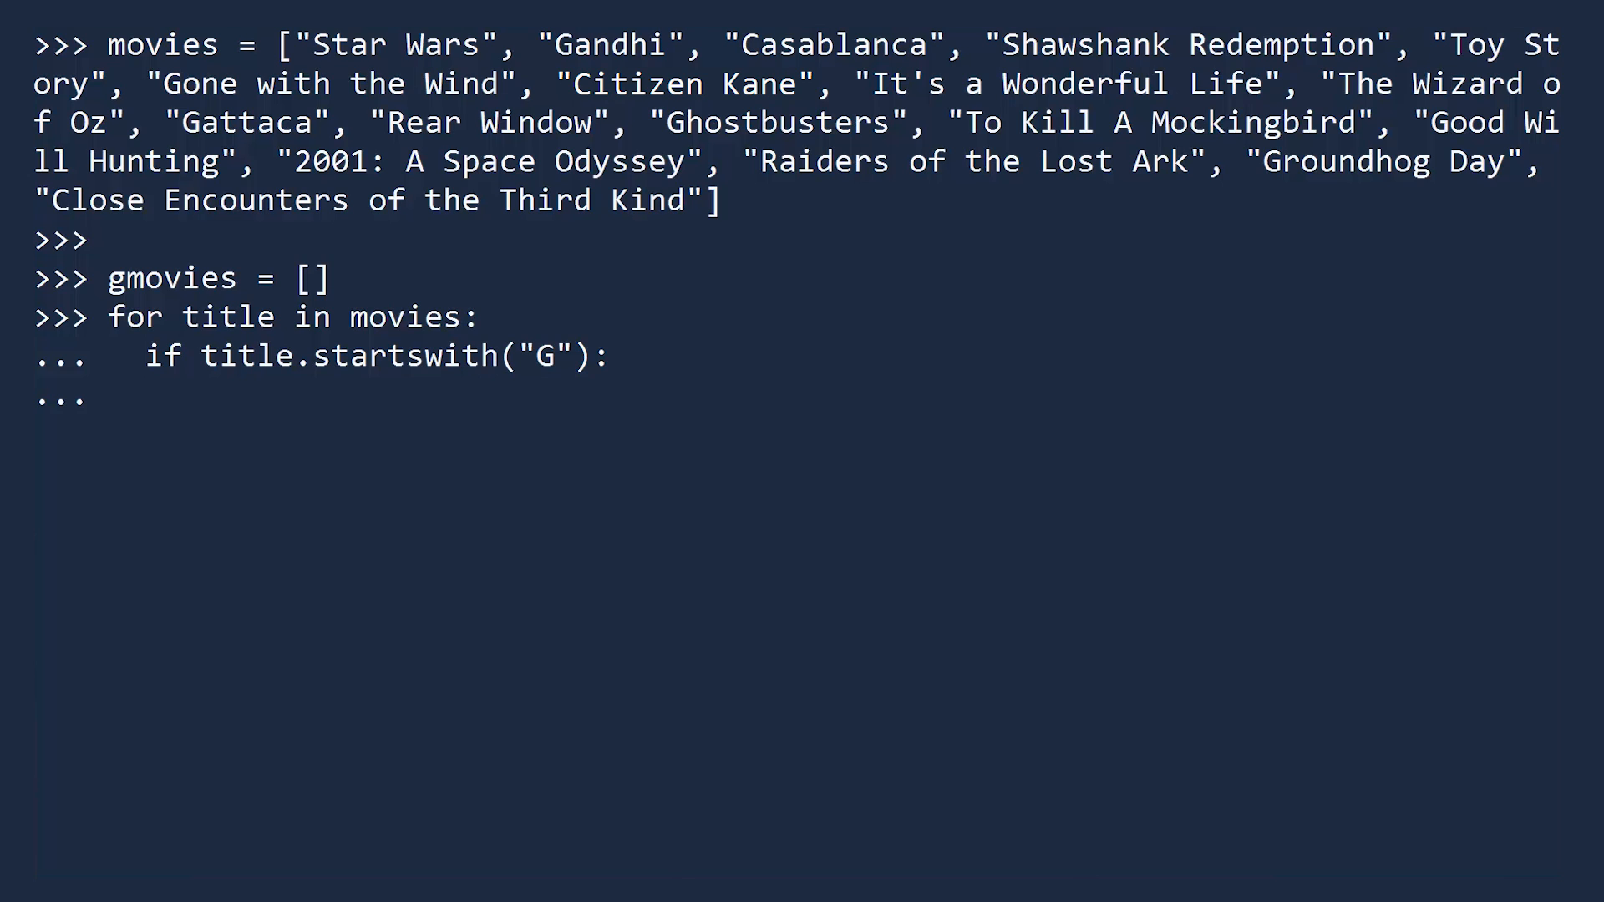
{"action": "type", "text": "gmovies.append(title)"}
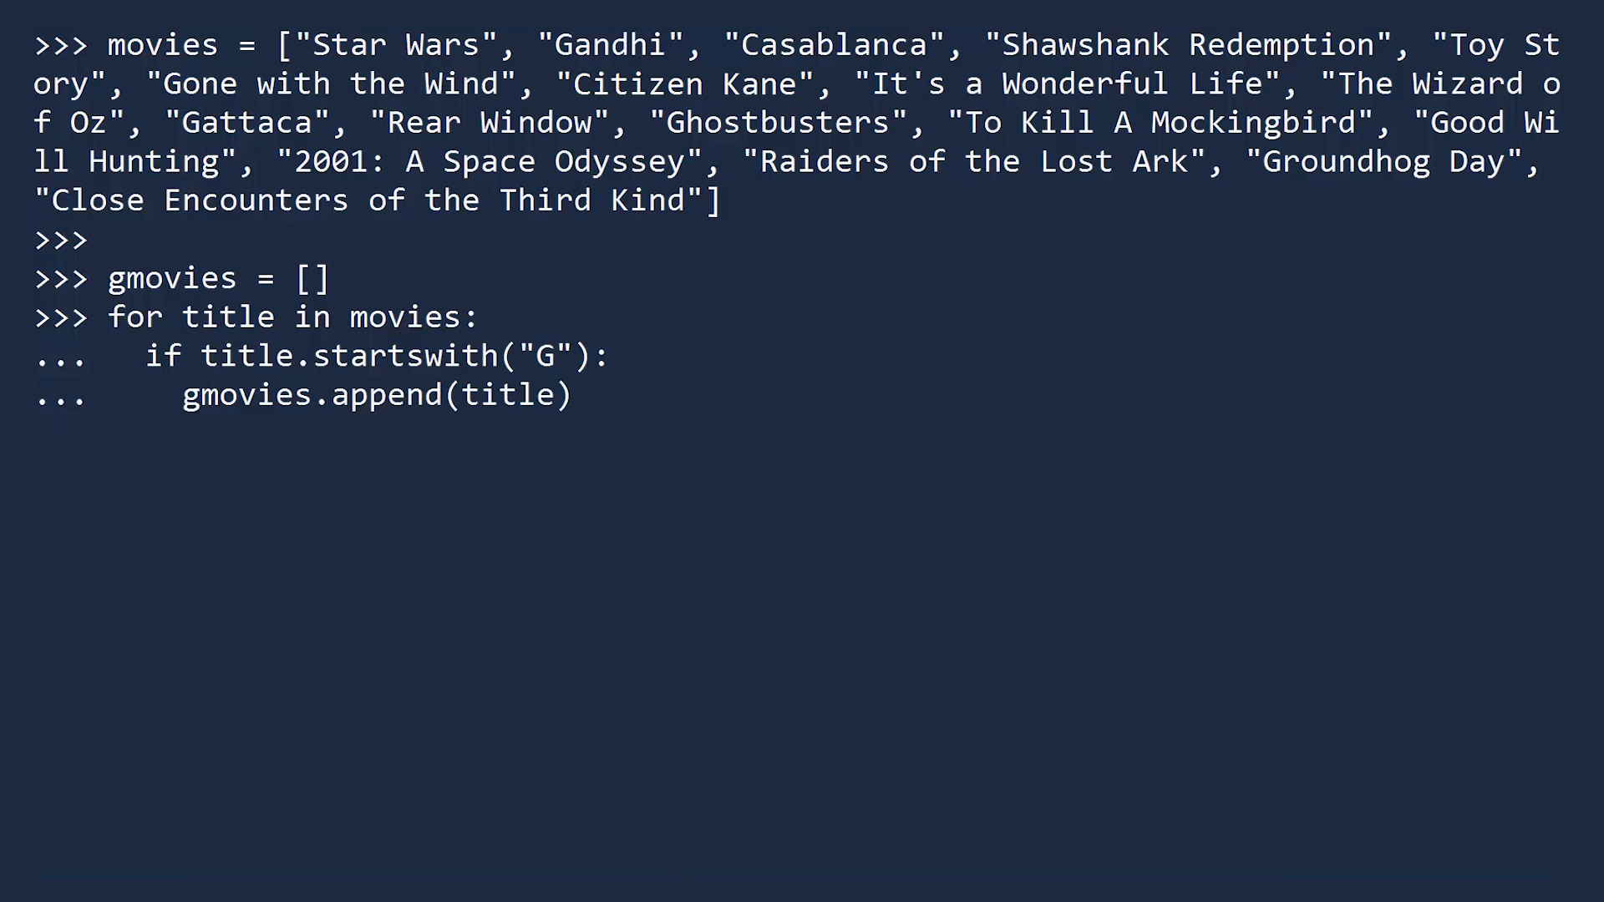
{"action": "type", "text": "print(gmovies"}
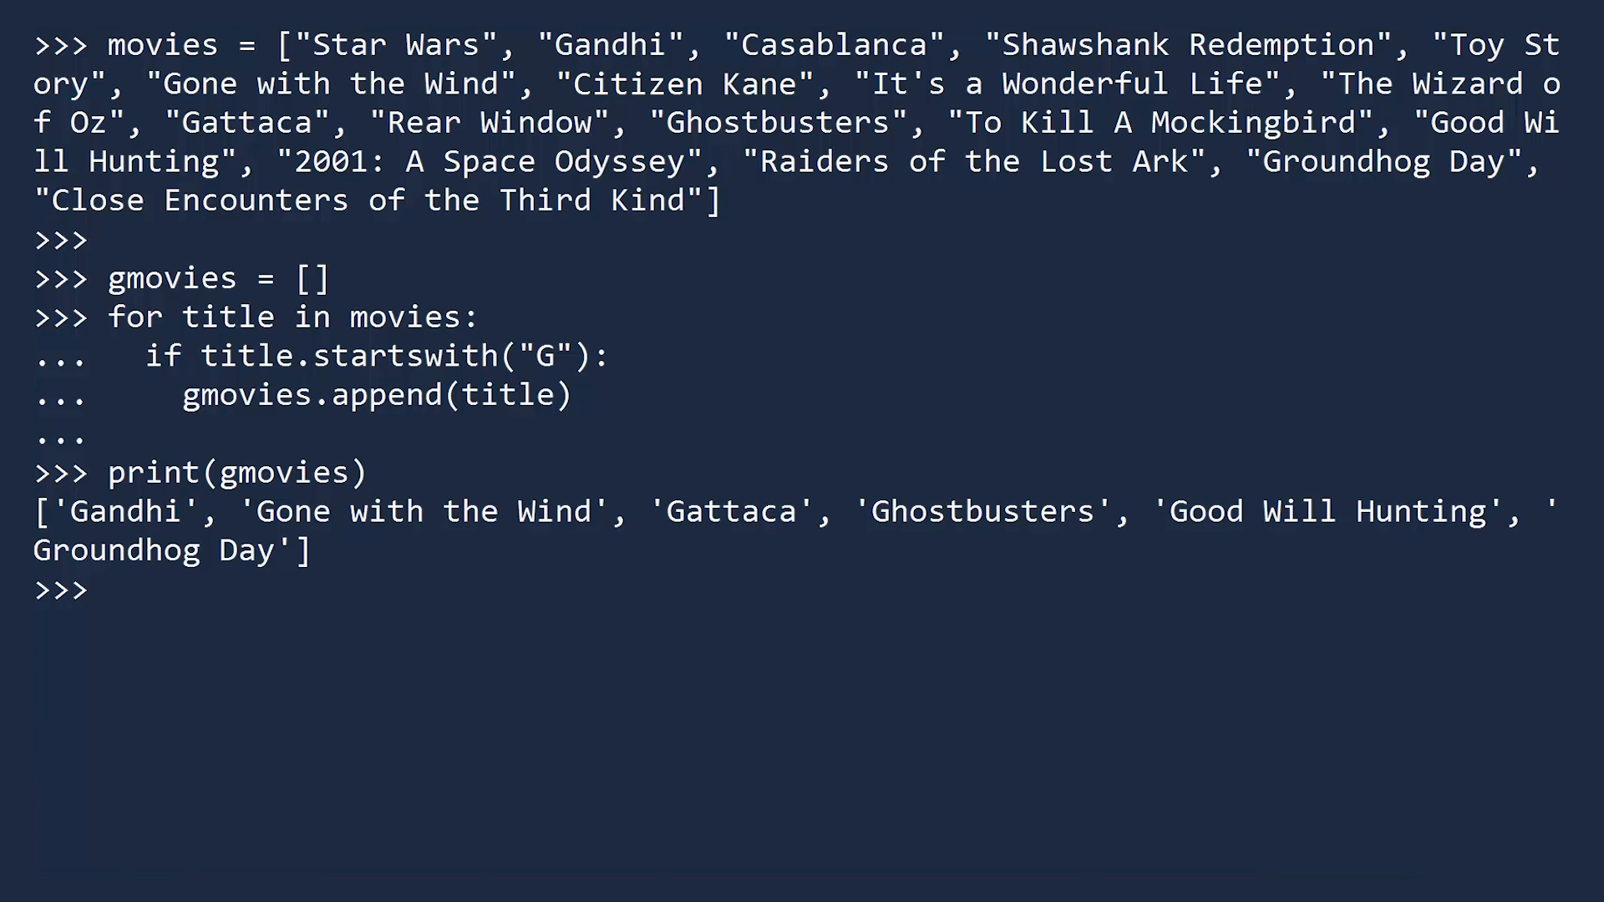
{"action": "type", "text": "g"}
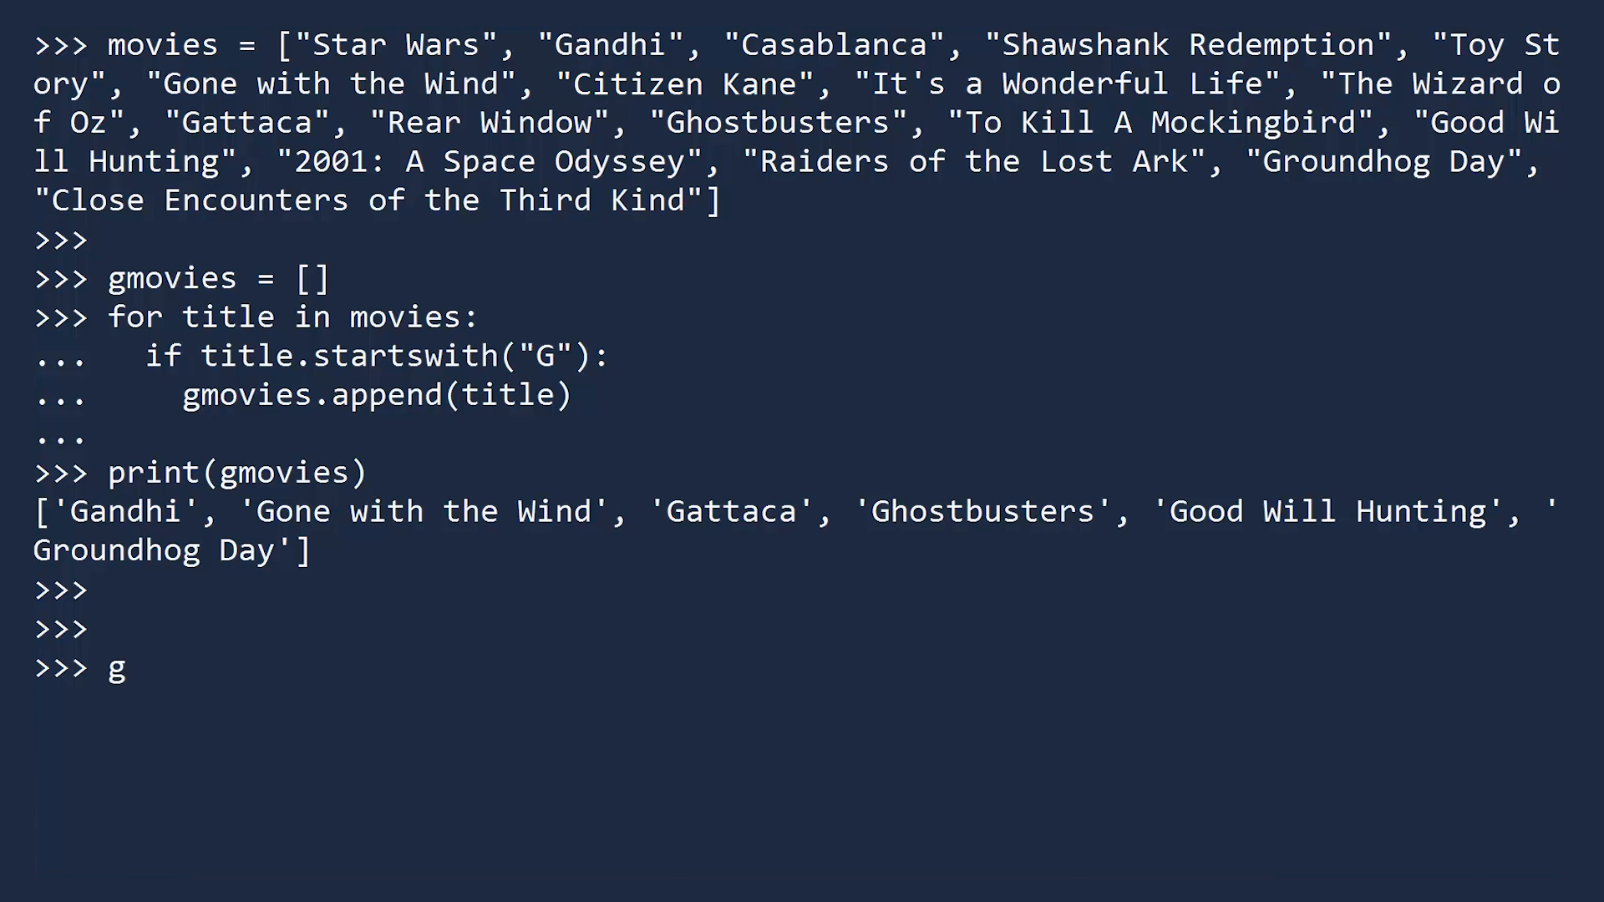
{"action": "type", "text": "movies ="}
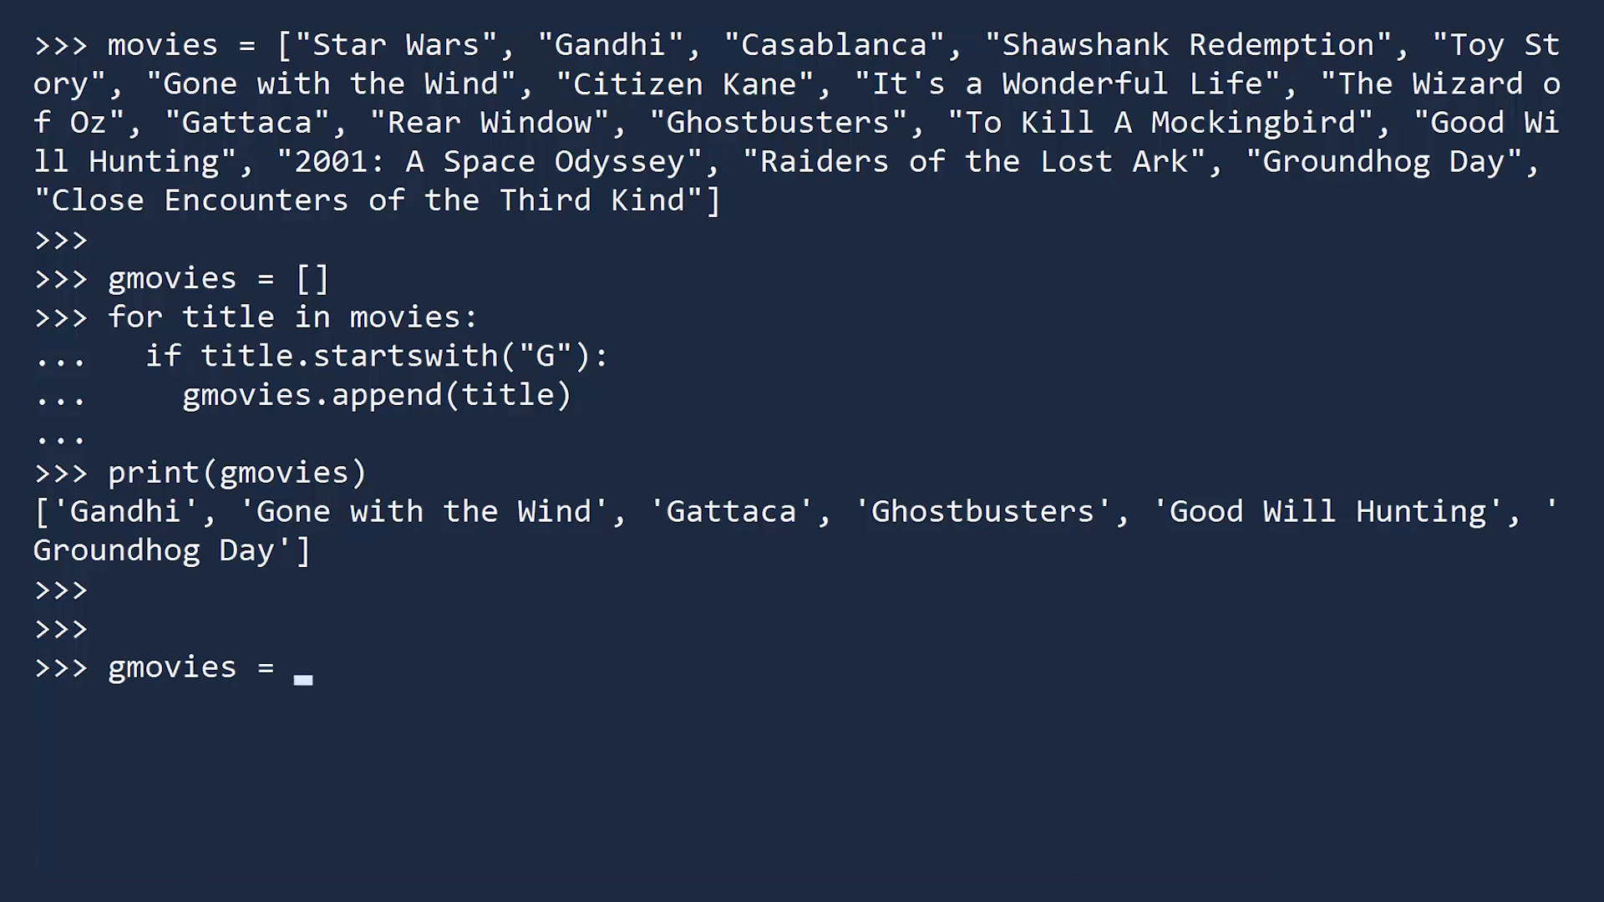
{"action": "type", "text": "[title"}
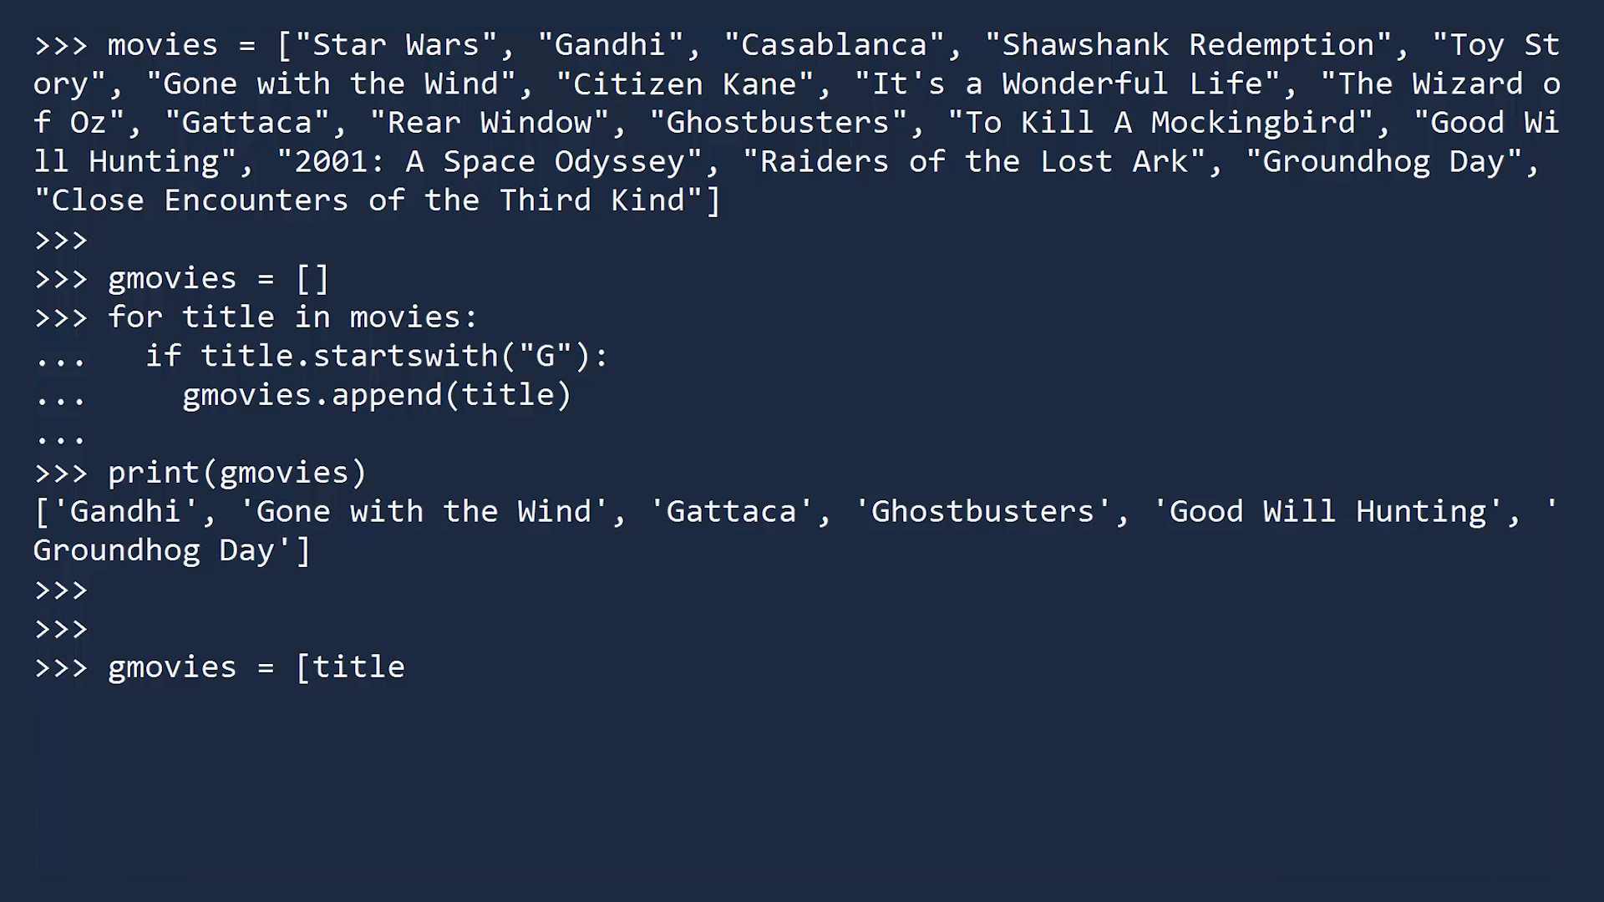
{"action": "type", "text": "for title in movies"}
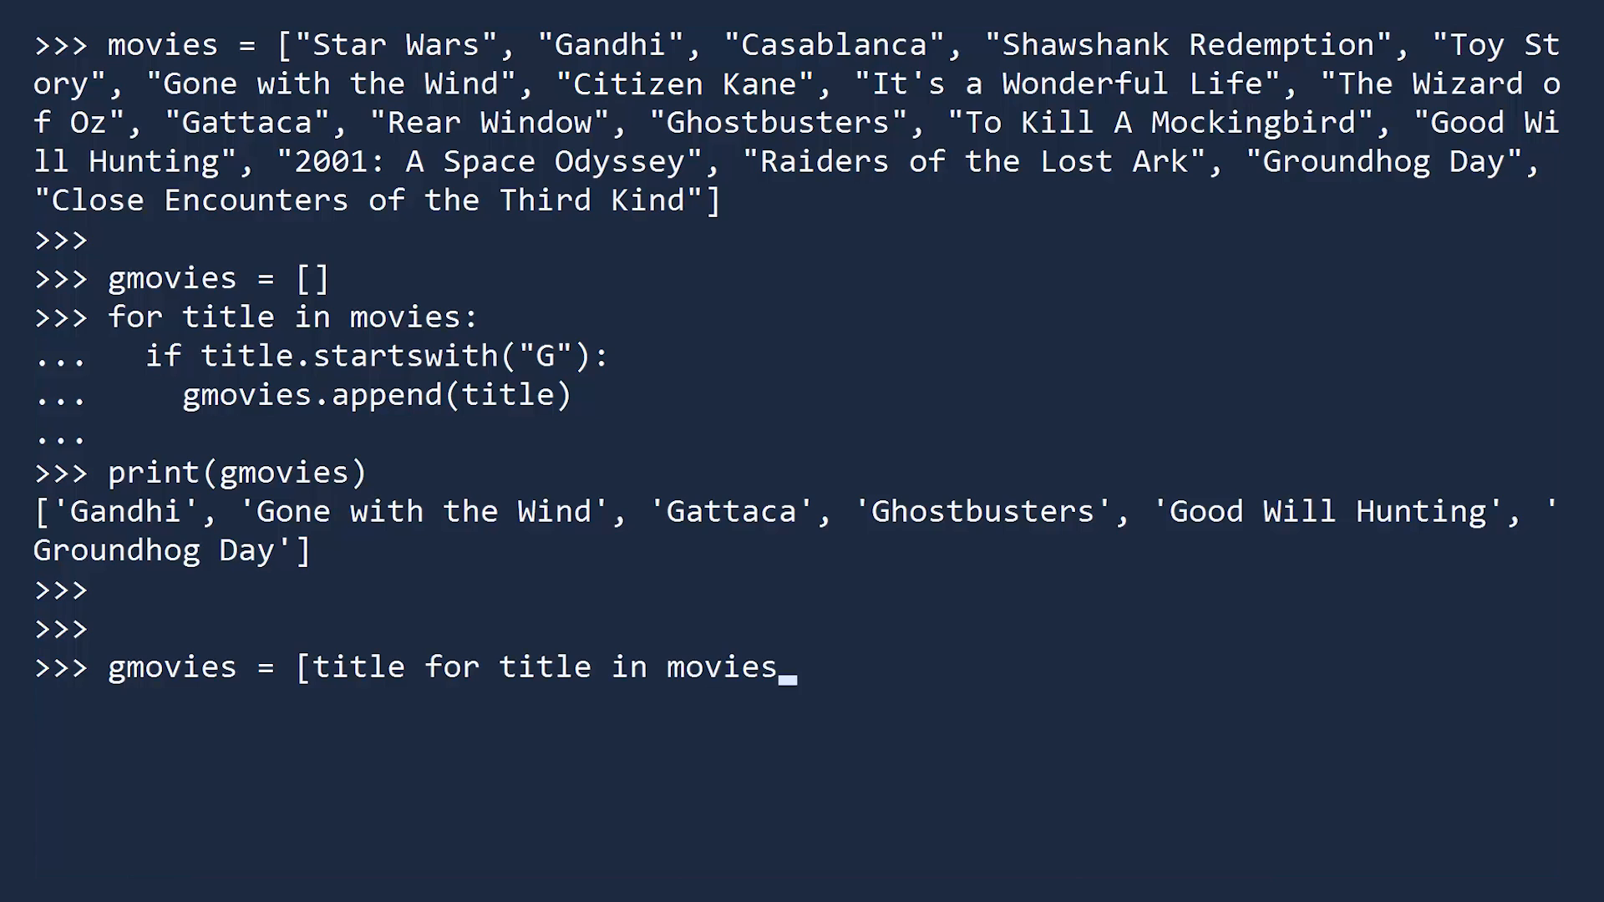
{"action": "type", "text": "if title.startswit"}
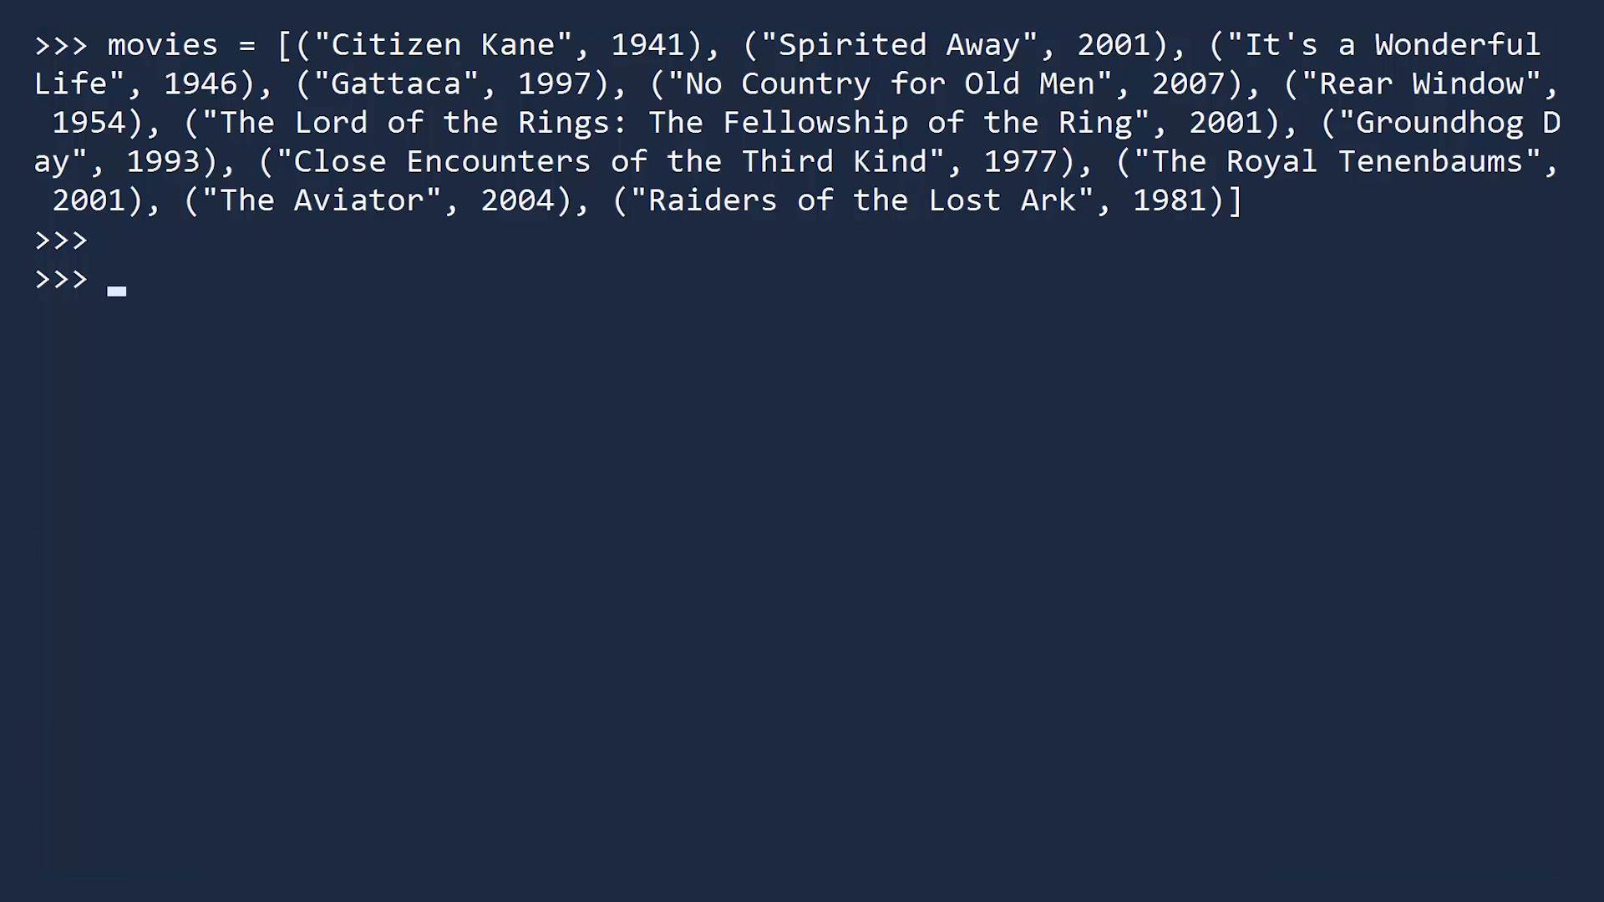
{"action": "type", "text": "pre2k = ["}
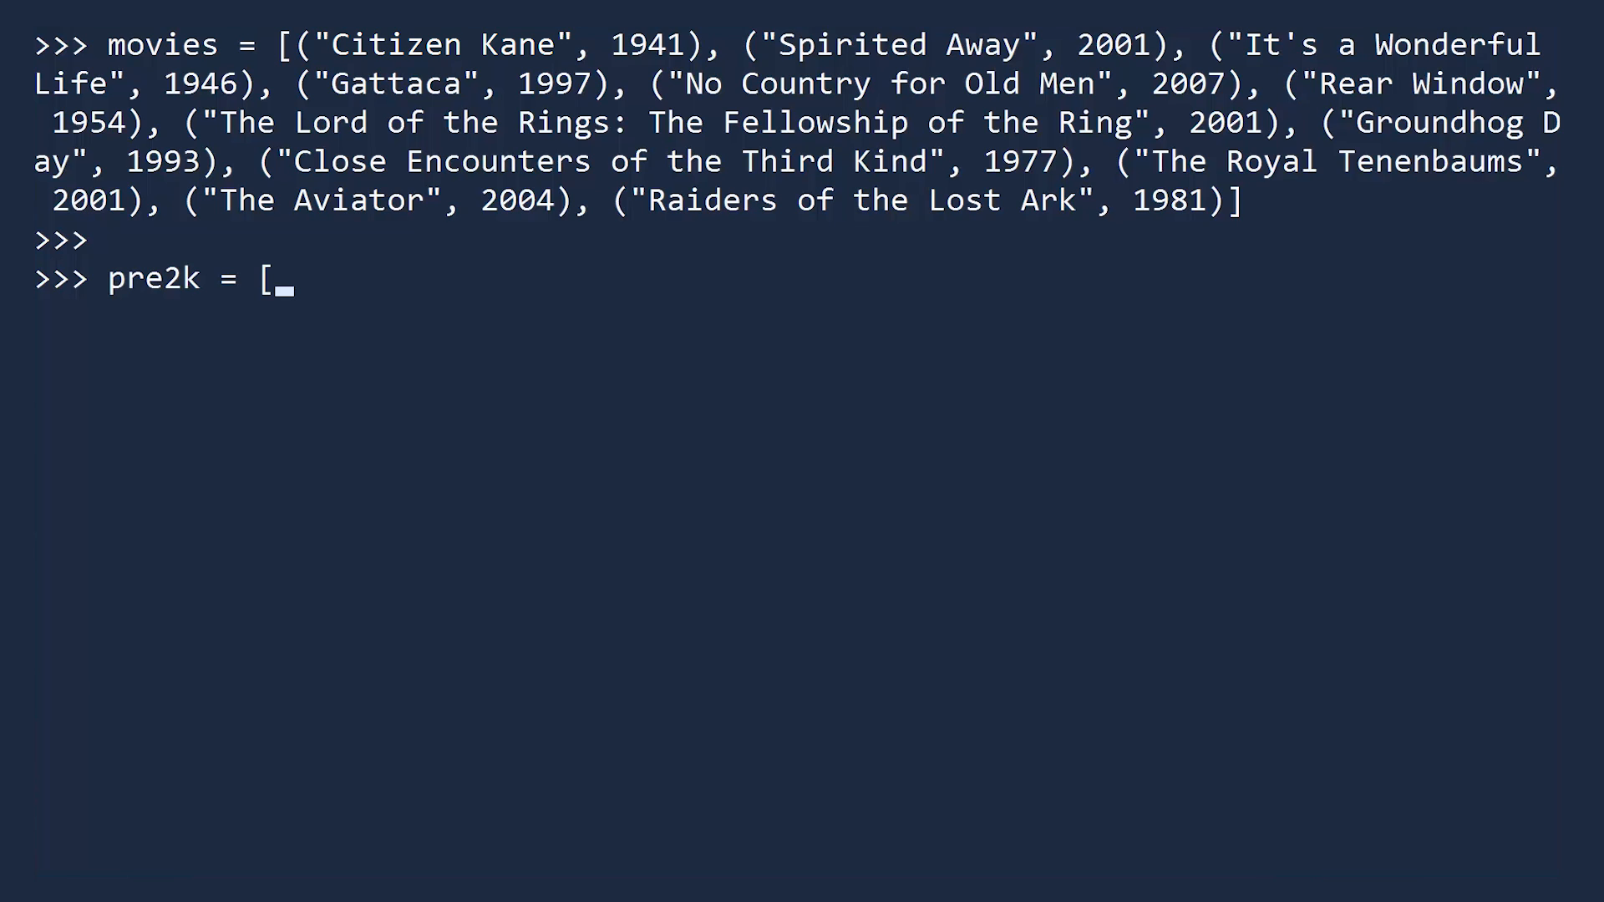
{"action": "type", "text": "title fo"}
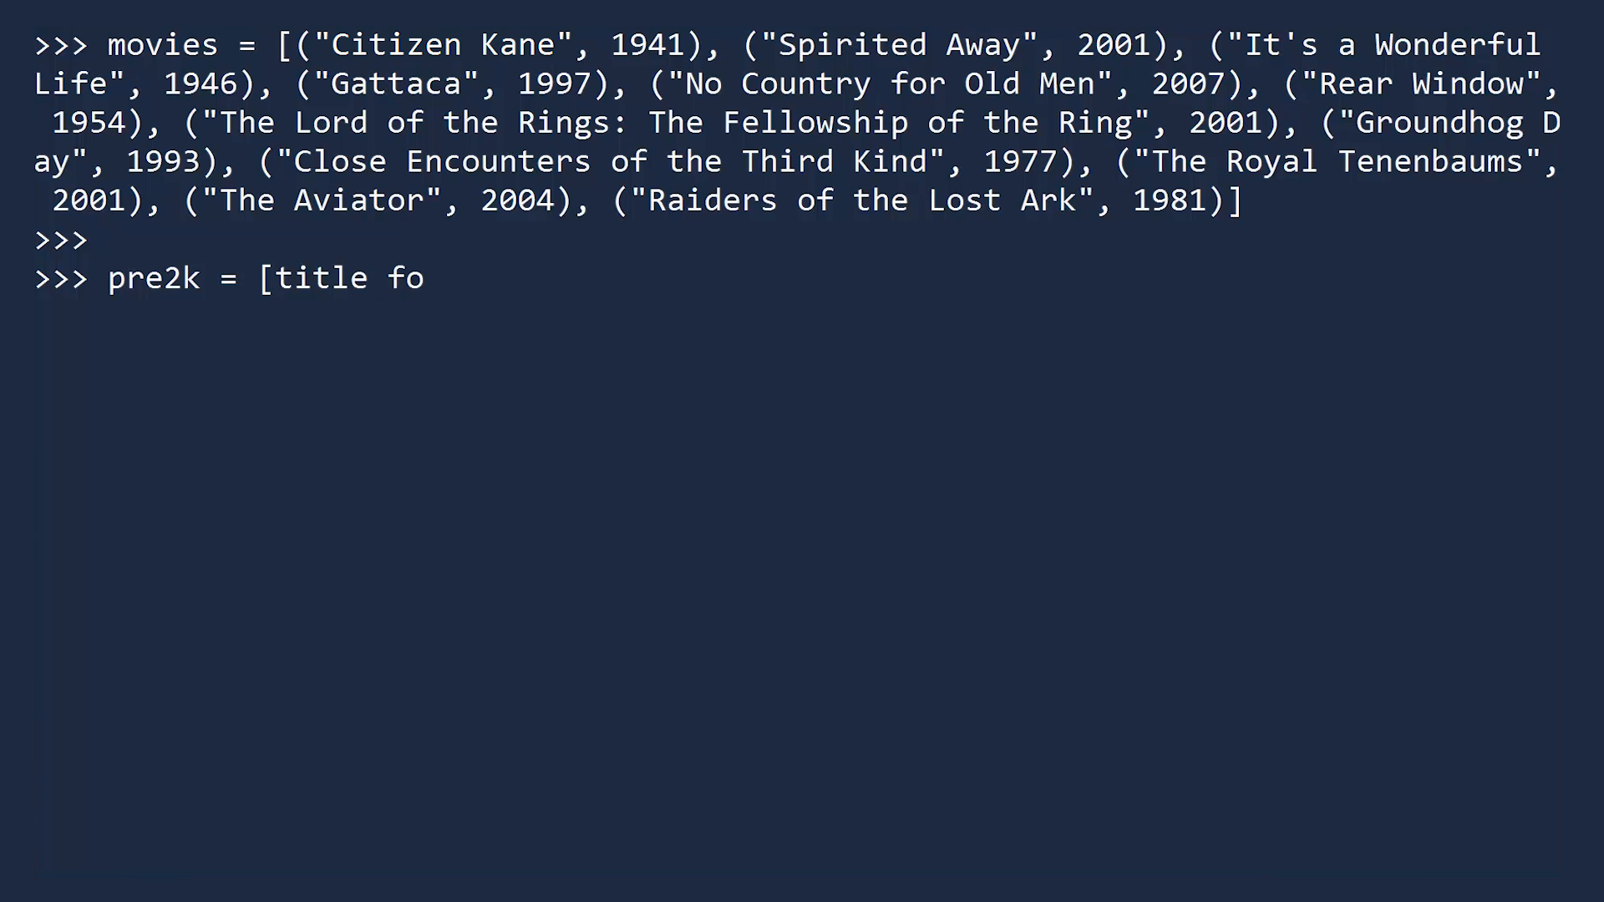
{"action": "type", "text": "r (title, year"}
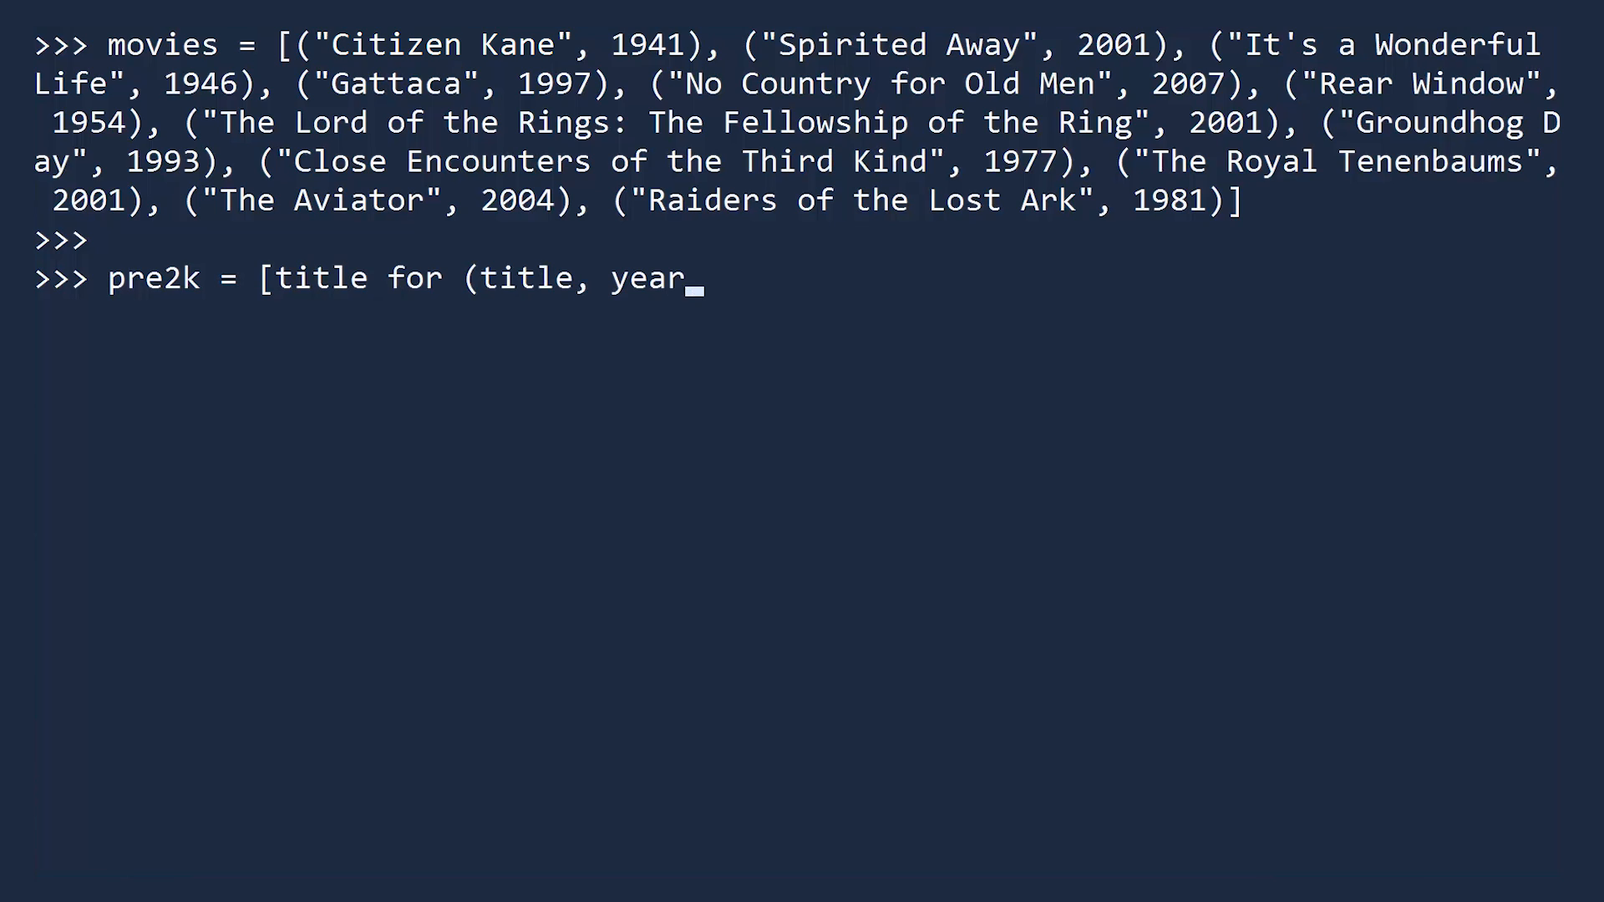
{"action": "type", "text": ") in movies"}
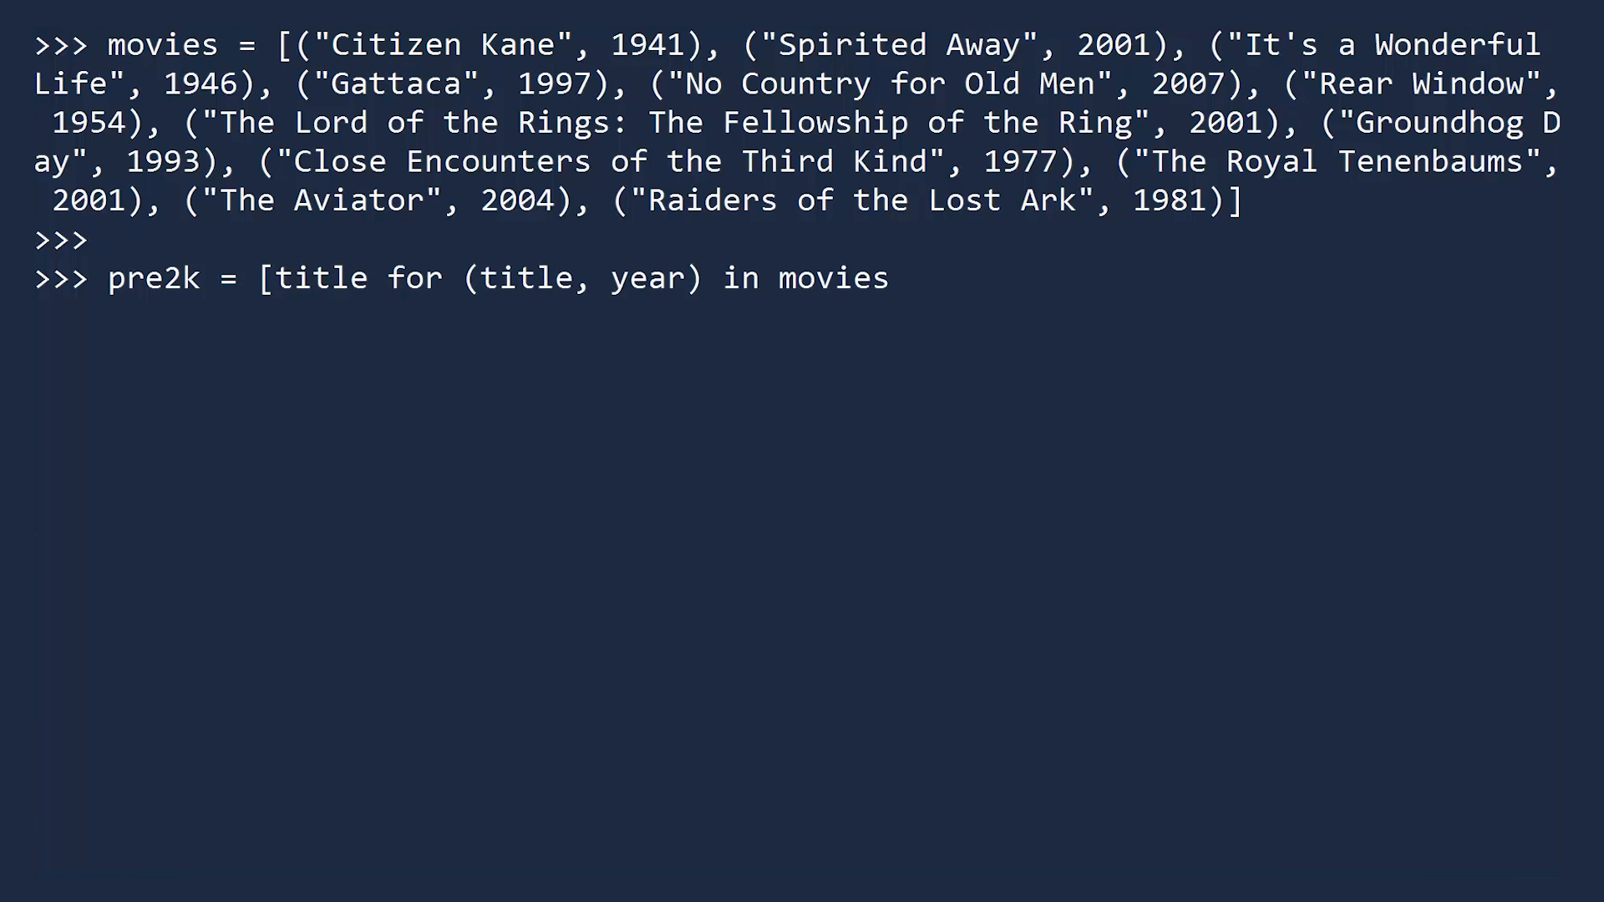
{"action": "type", "text": "if year"}
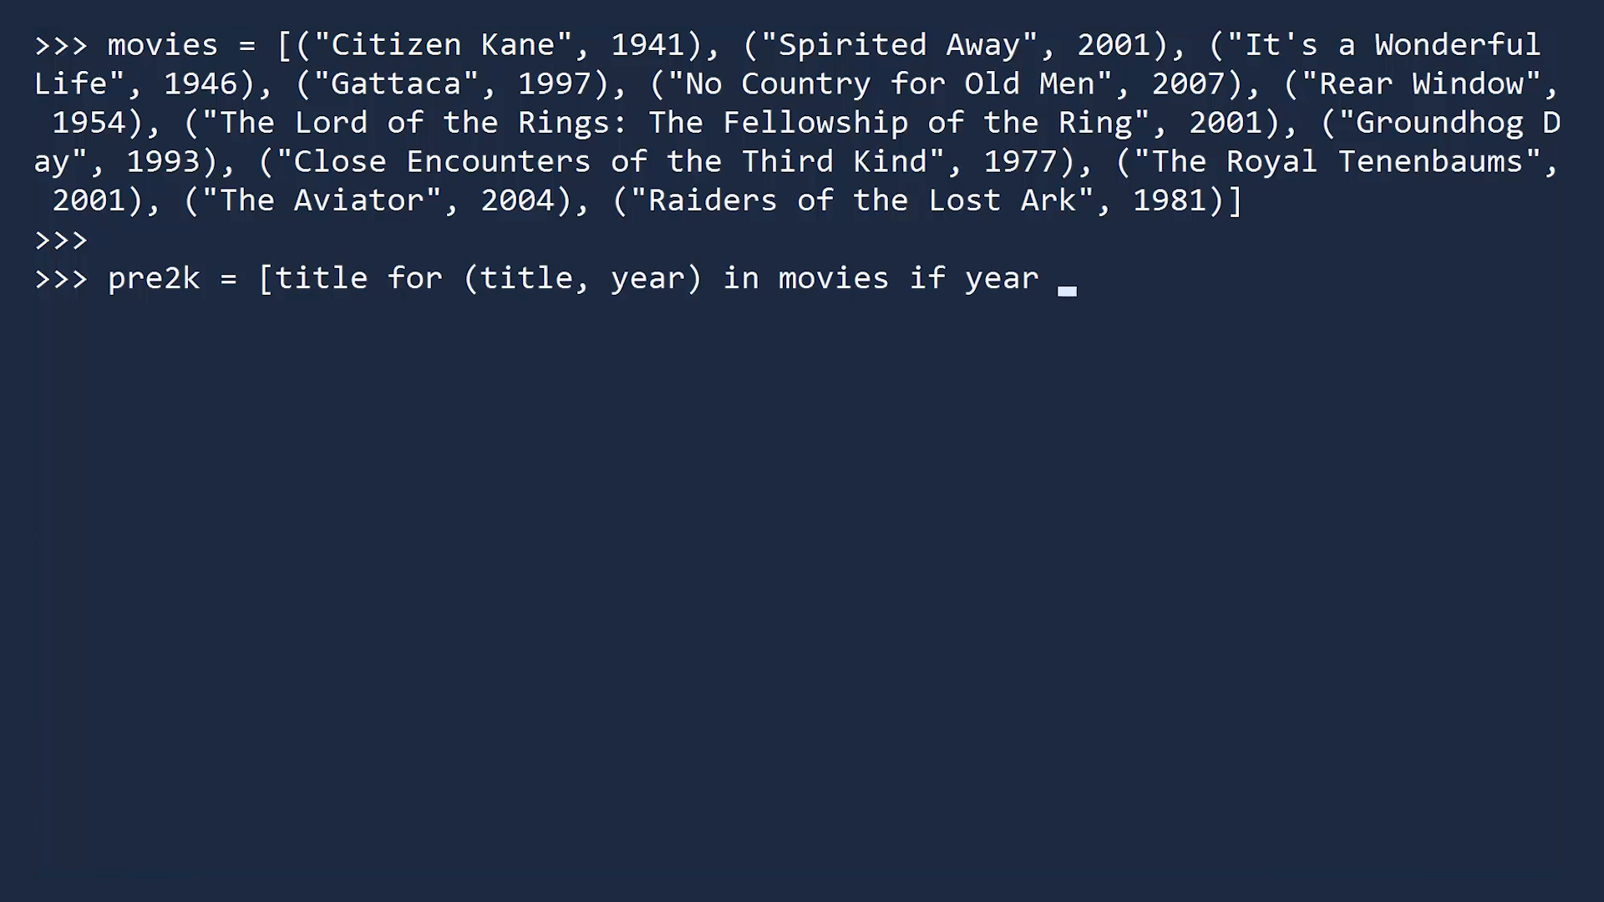
{"action": "type", "text": "< 2000]"}
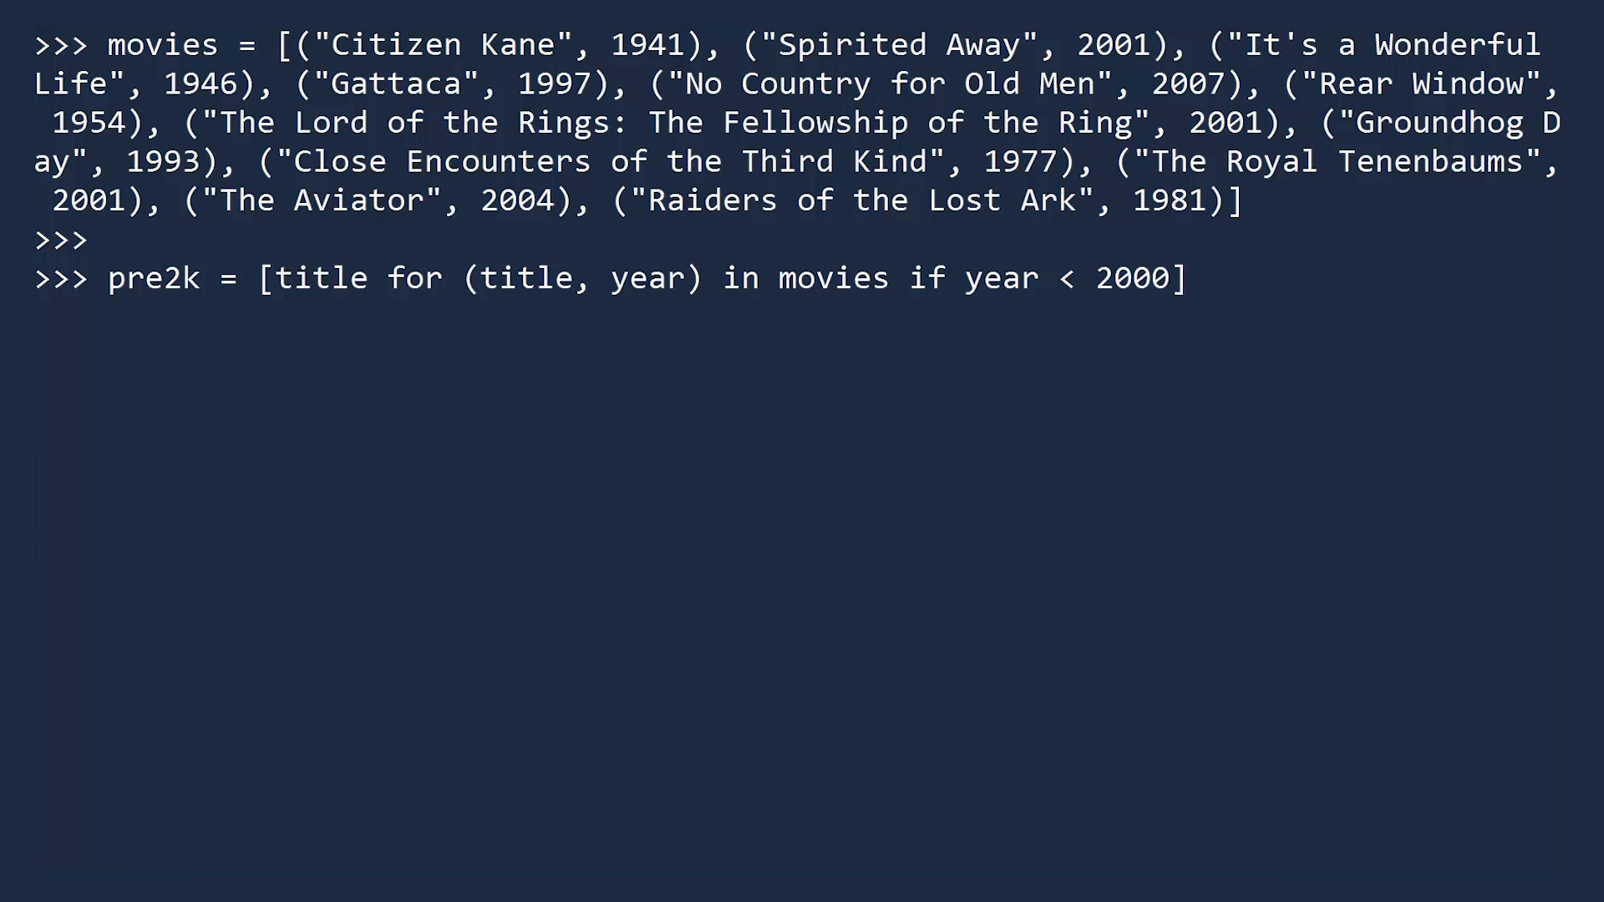
{"action": "type", "text": "print(pre2k)"}
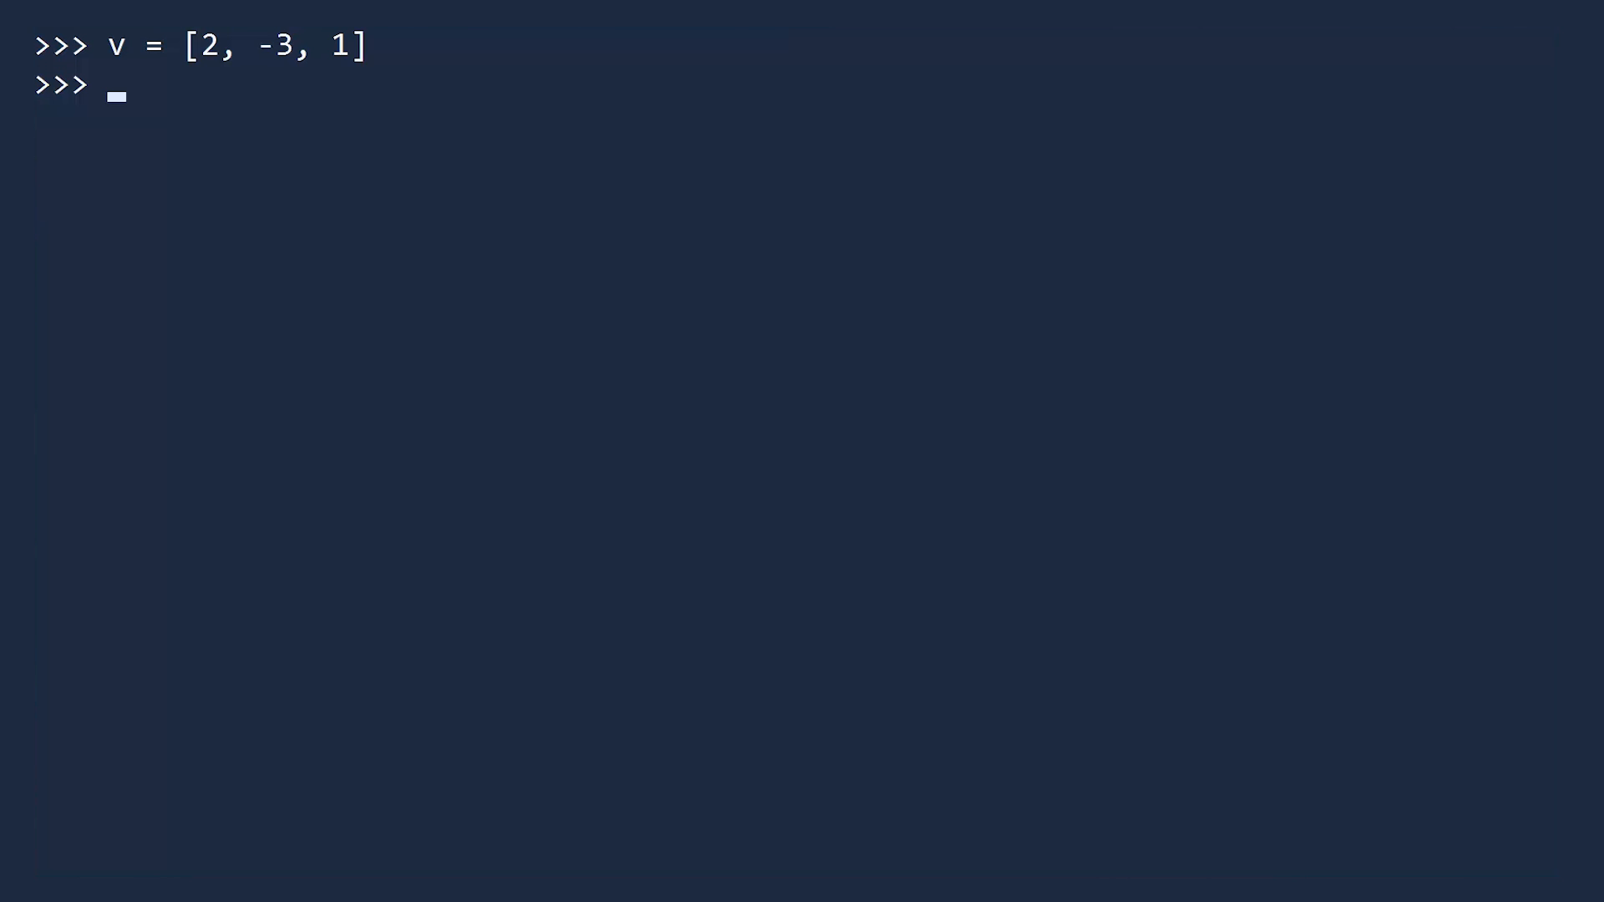
{"action": "type", "text": "4*v"}
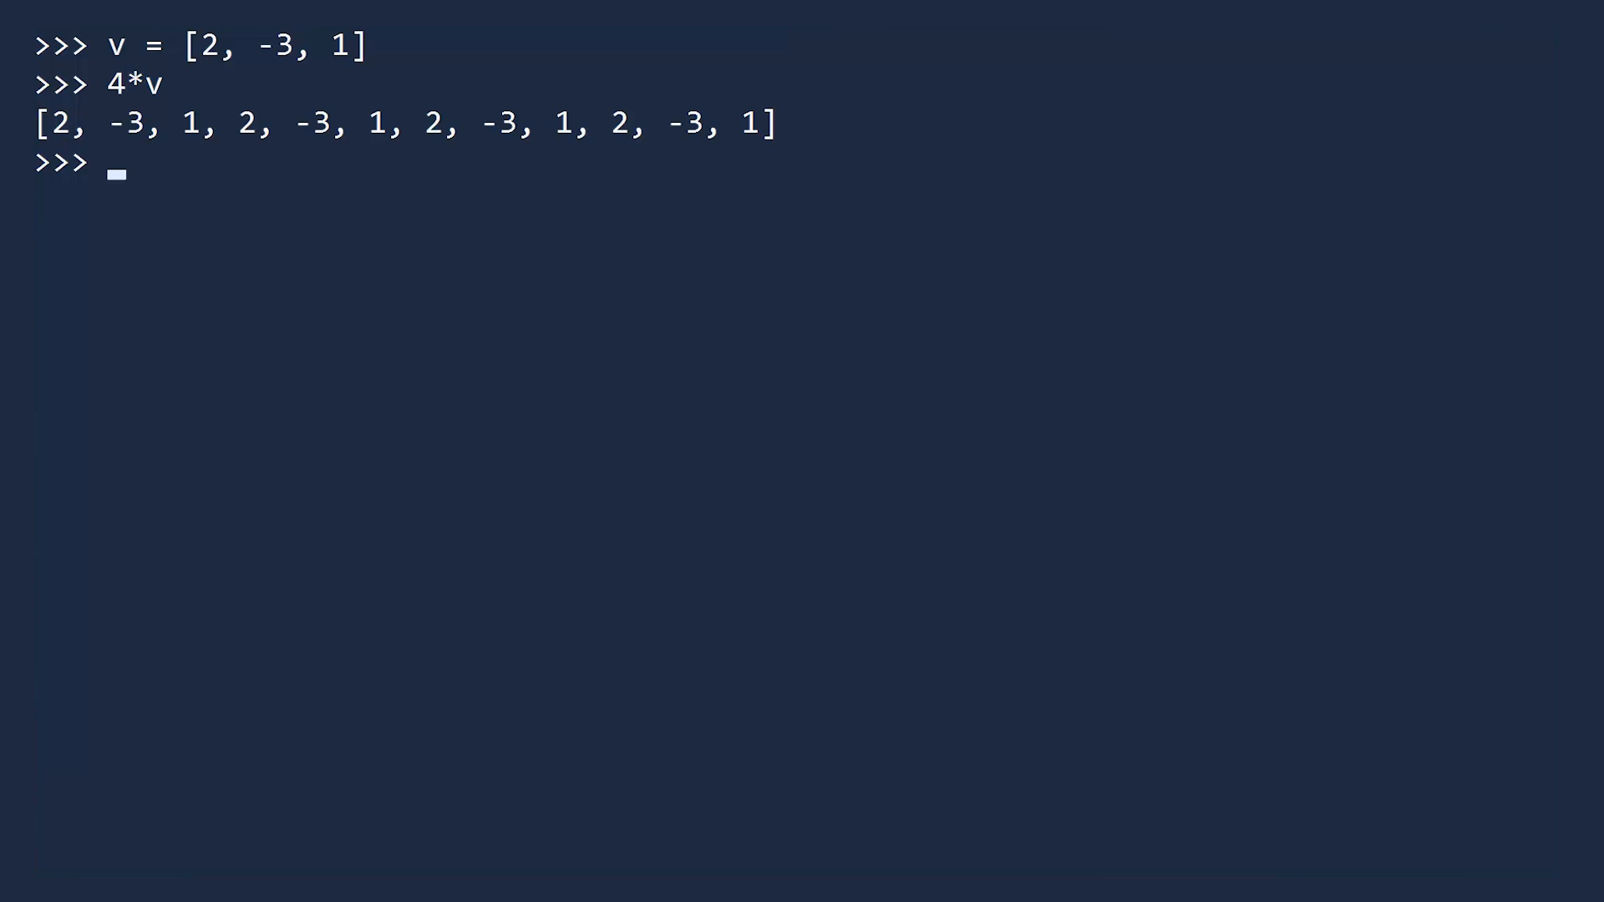
{"action": "type", "text": "[2, 4, 6] + [1, 3"}
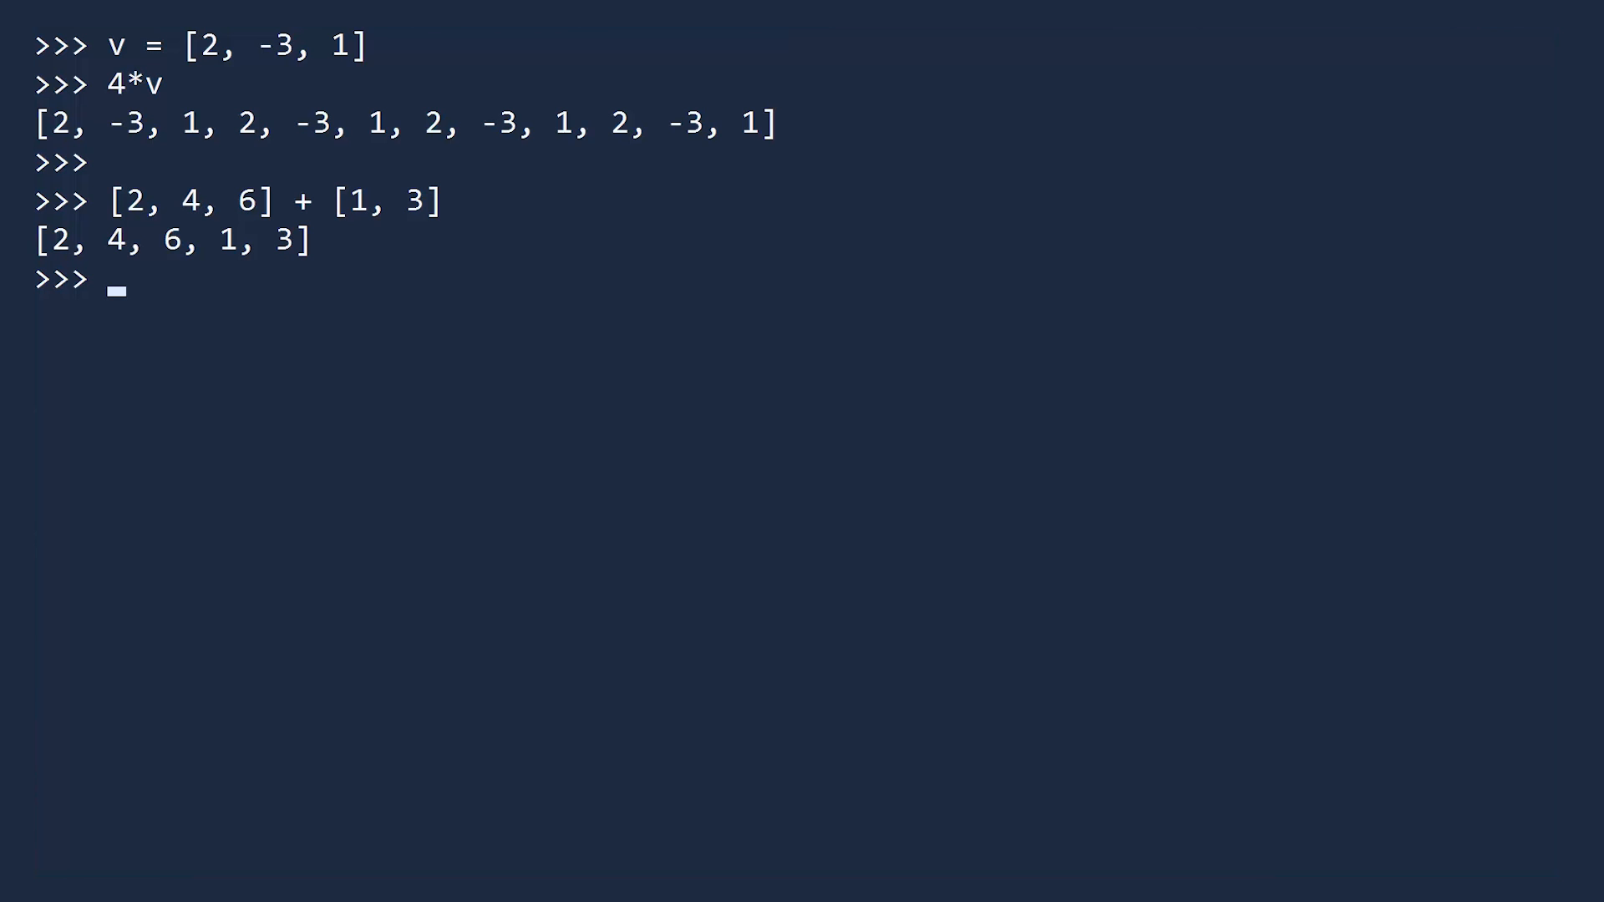
{"action": "type", "text": "w ="}
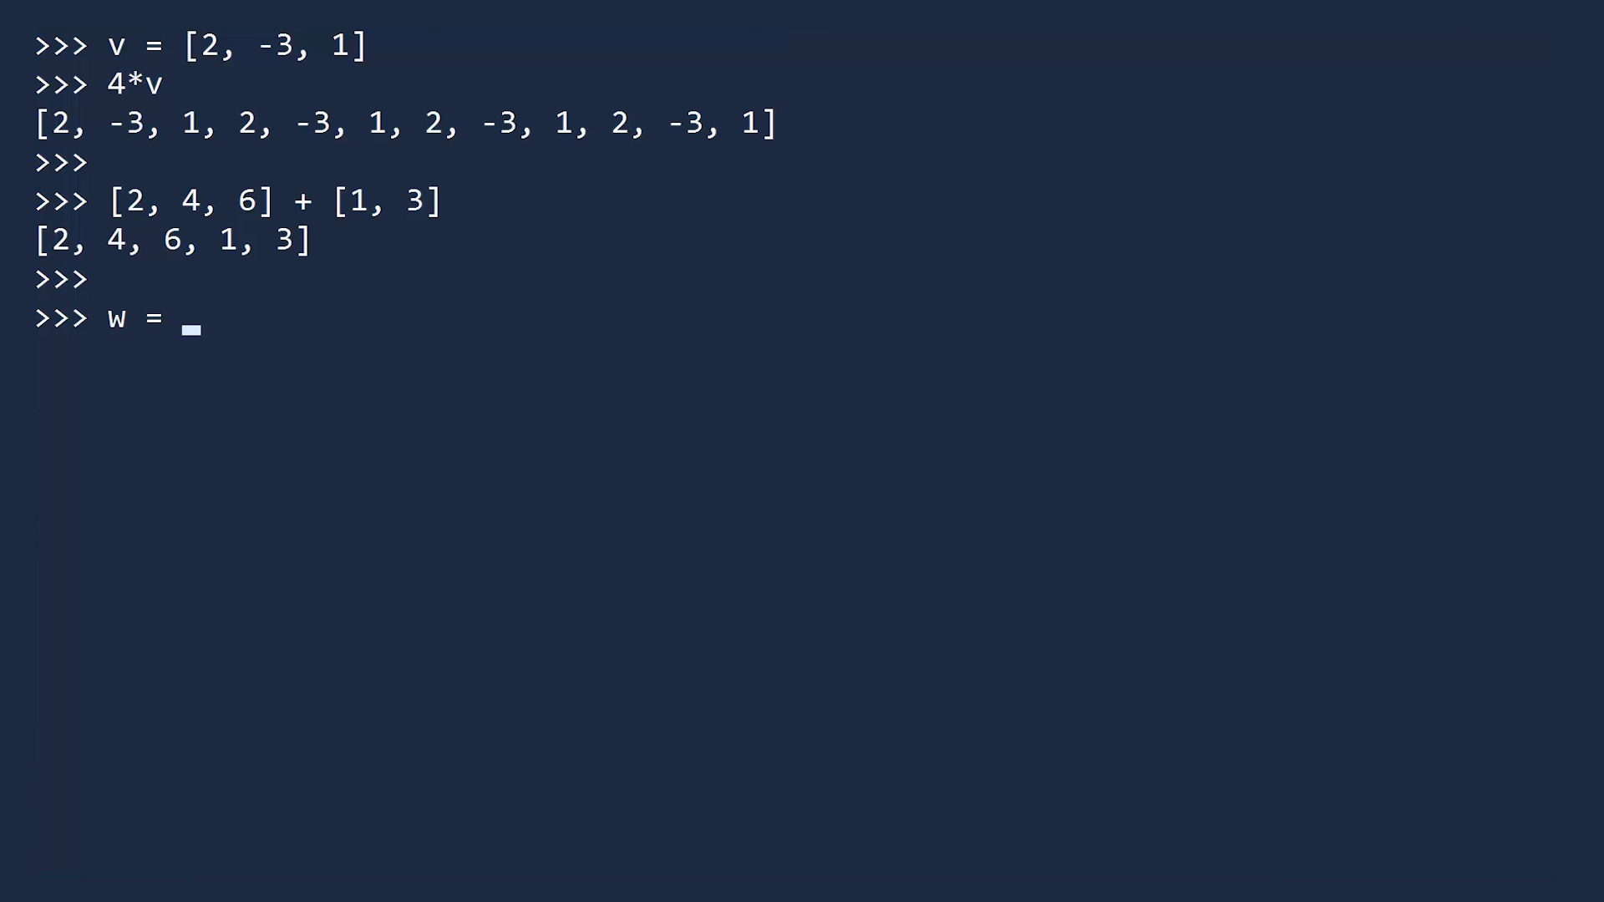
{"action": "type", "text": "[4*x for x in v]"}
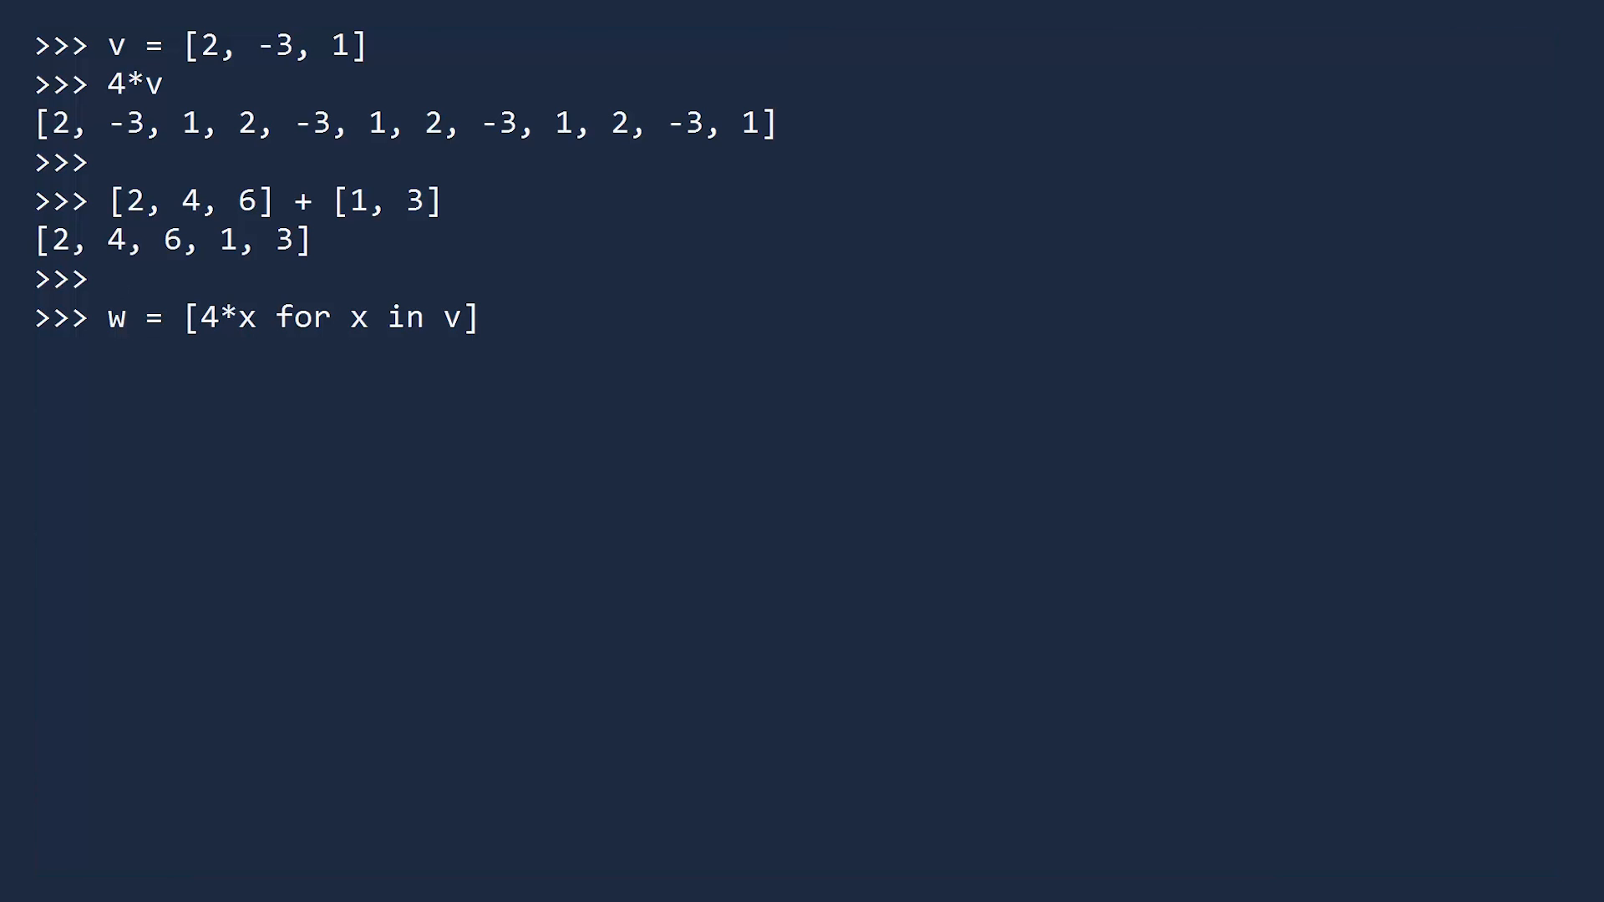
{"action": "type", "text": "print("}
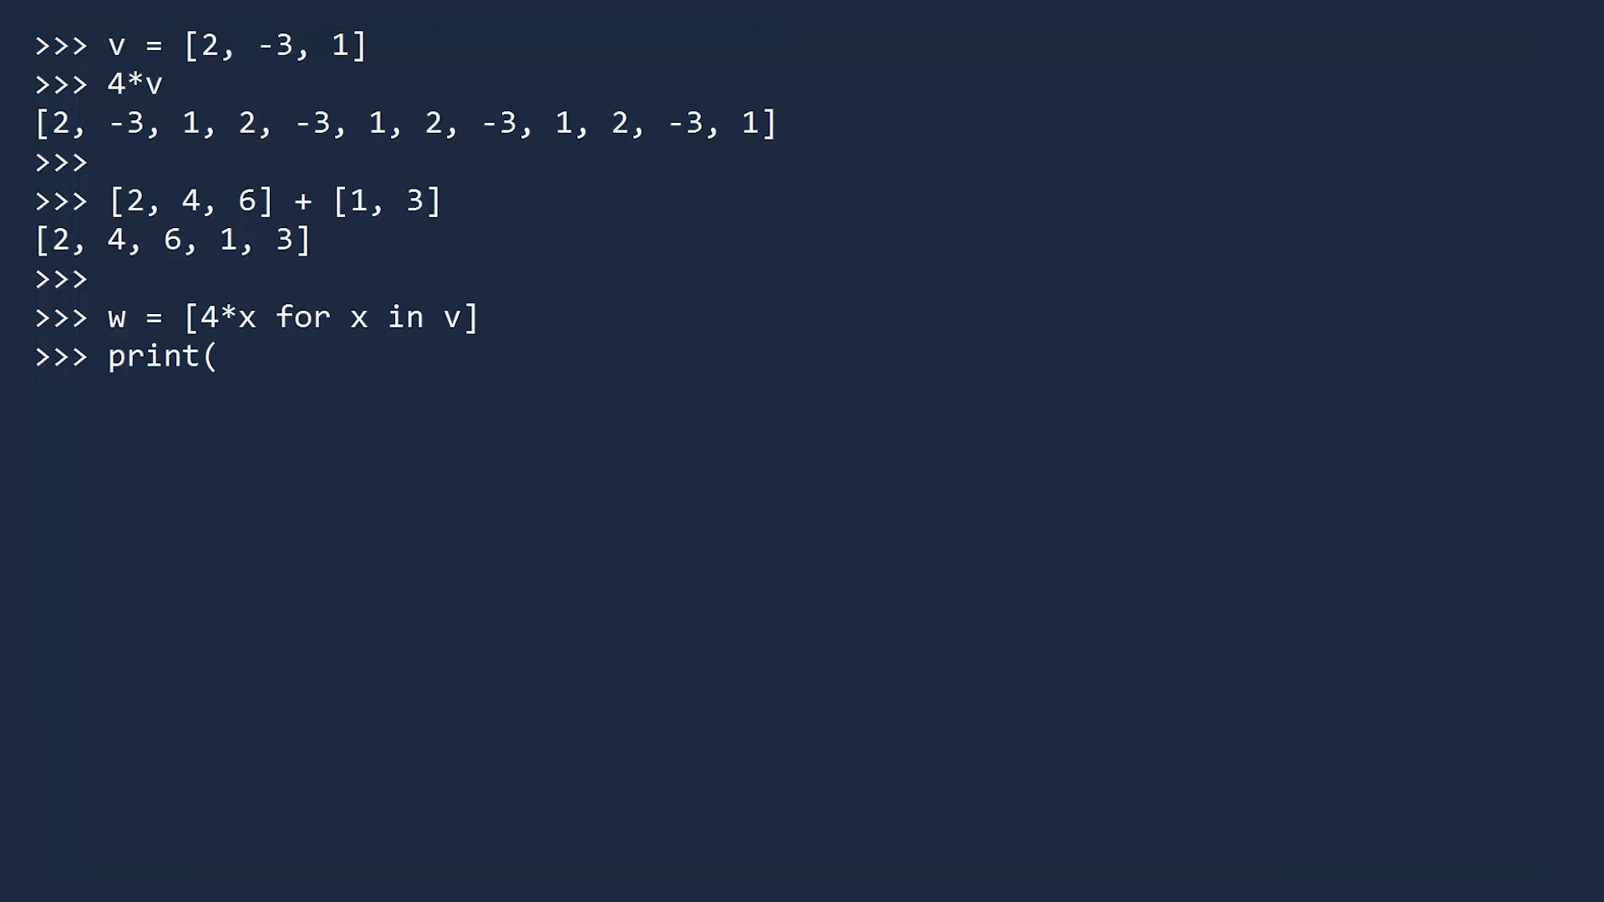
{"action": "type", "text": "w)"}
{"action": "type", "text": "A = [1"}
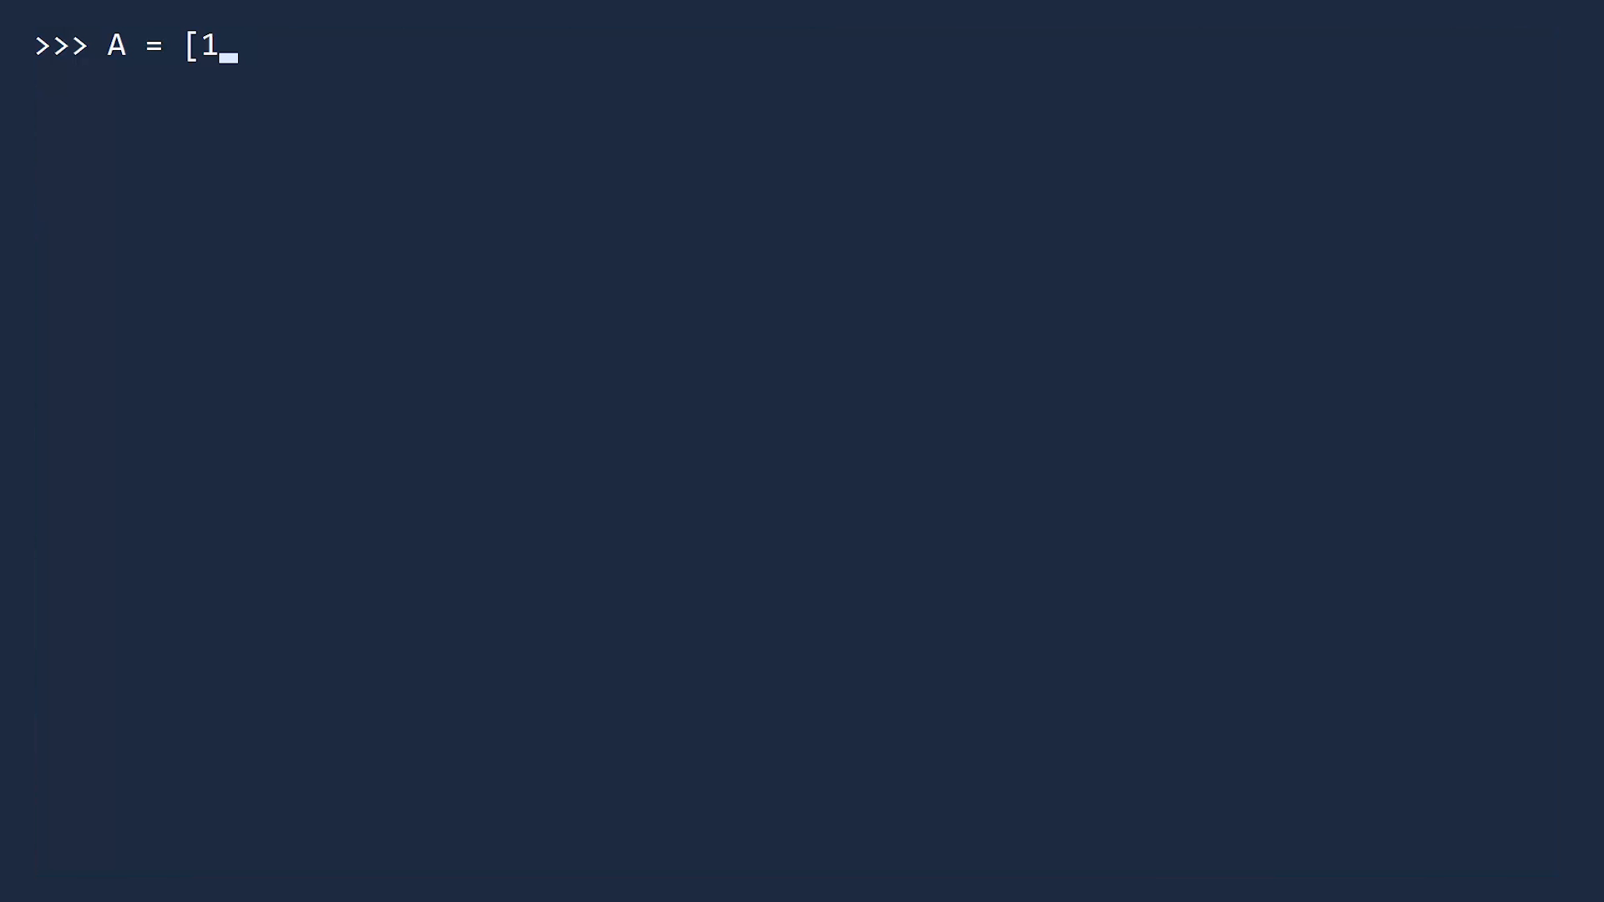
{"action": "type", "text": ", 3, 5, 7]"}
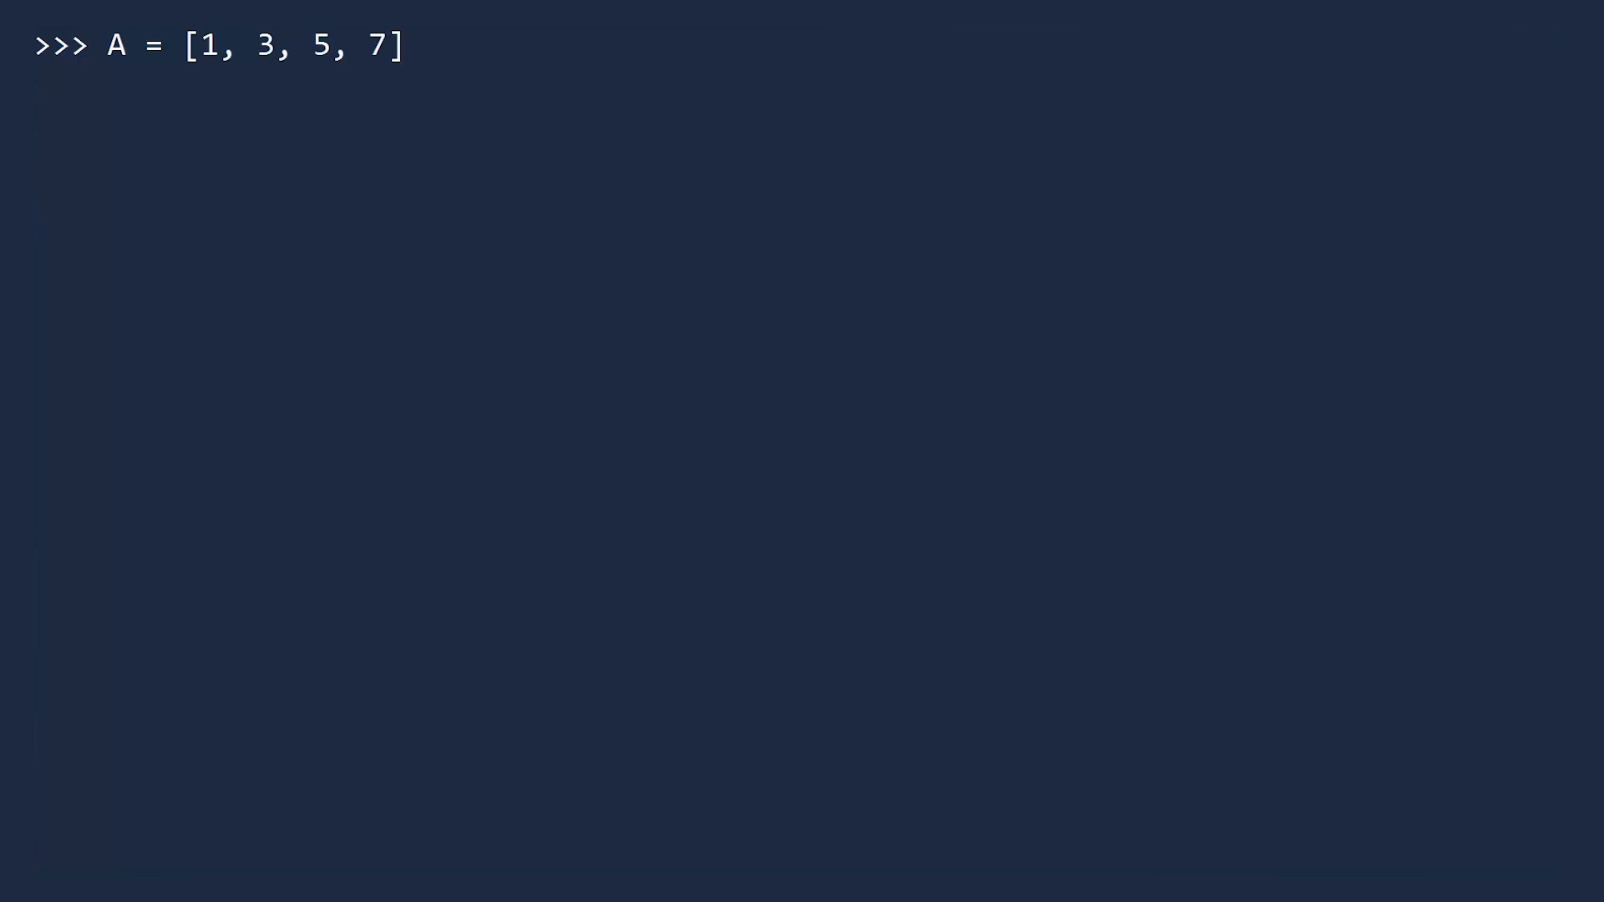
{"action": "type", "text": "B = [2"}
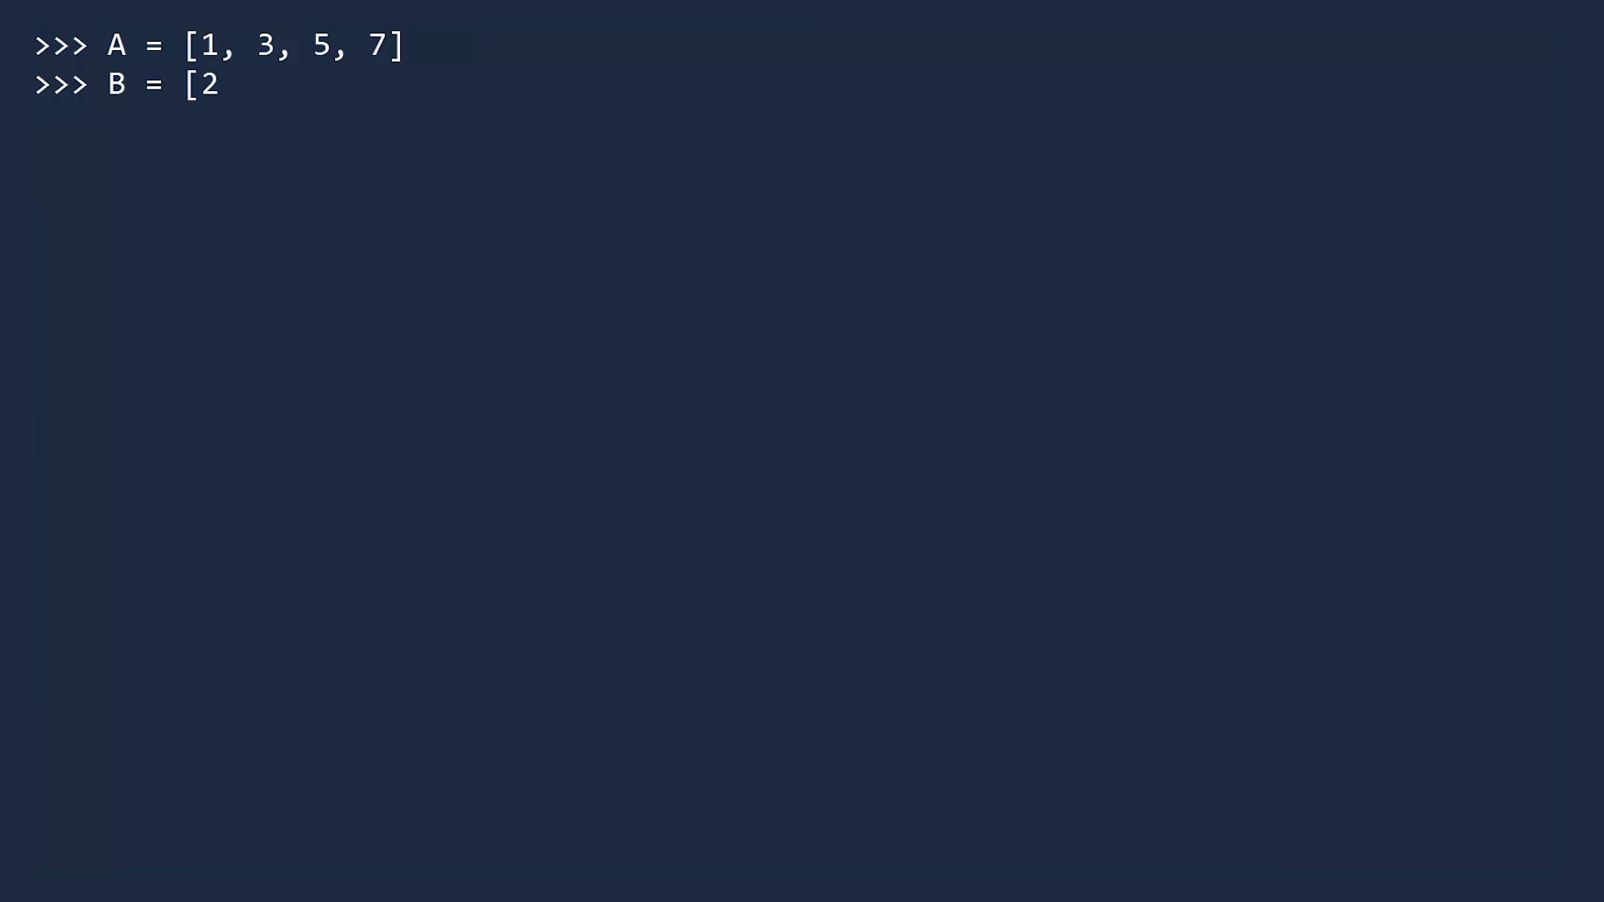
{"action": "type", "text": ", 4, 6, 8]"}
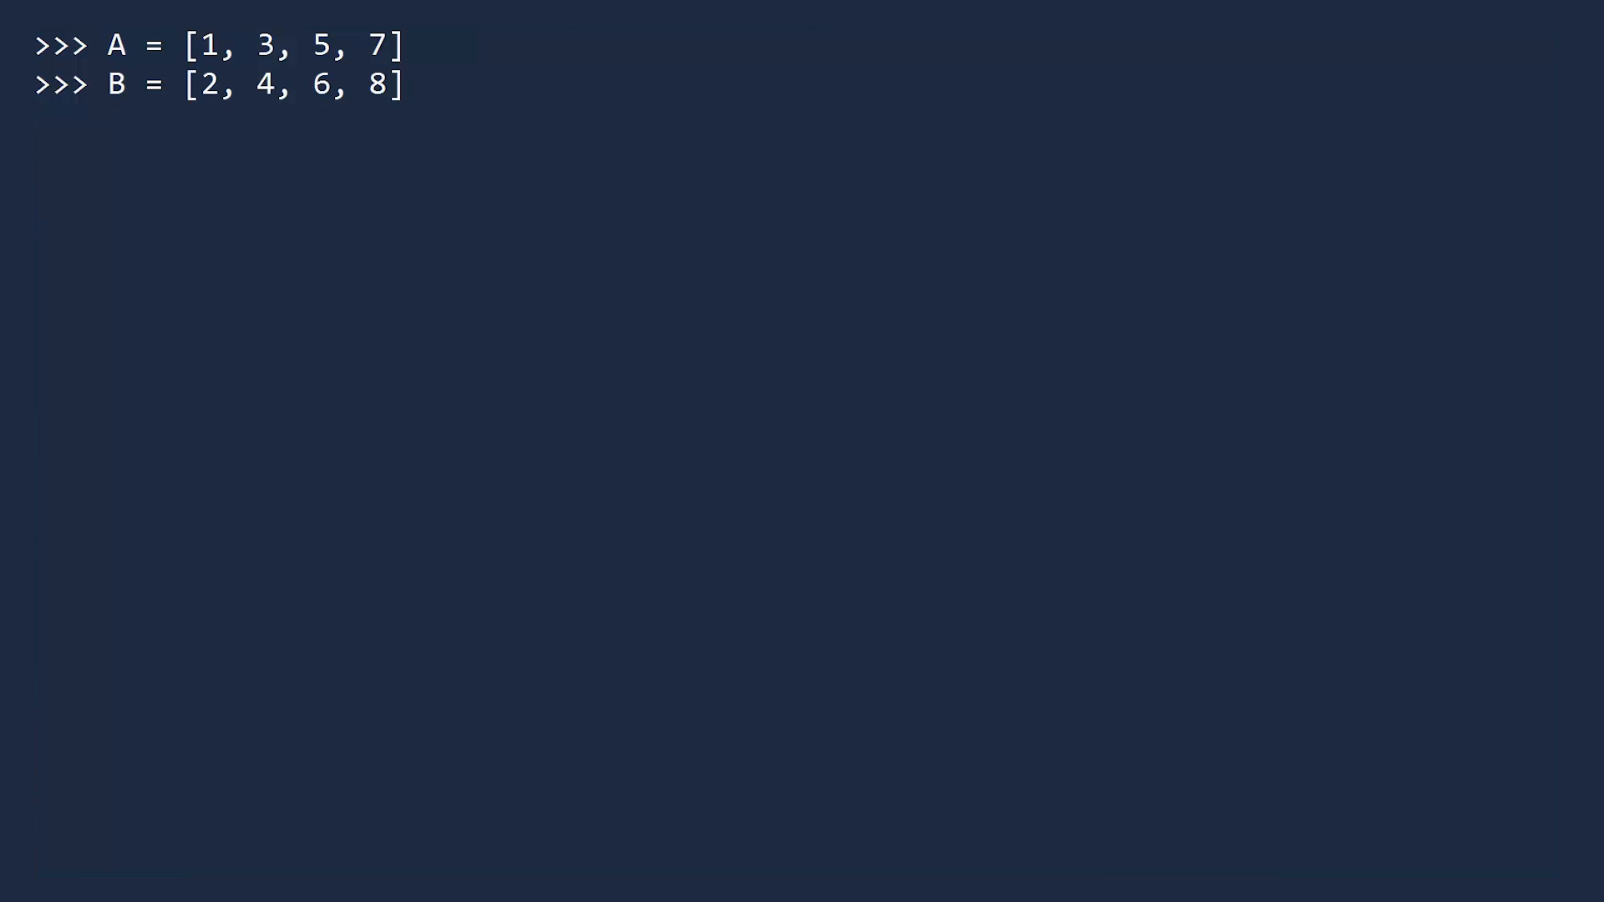
{"action": "type", "text": "cartesian"}
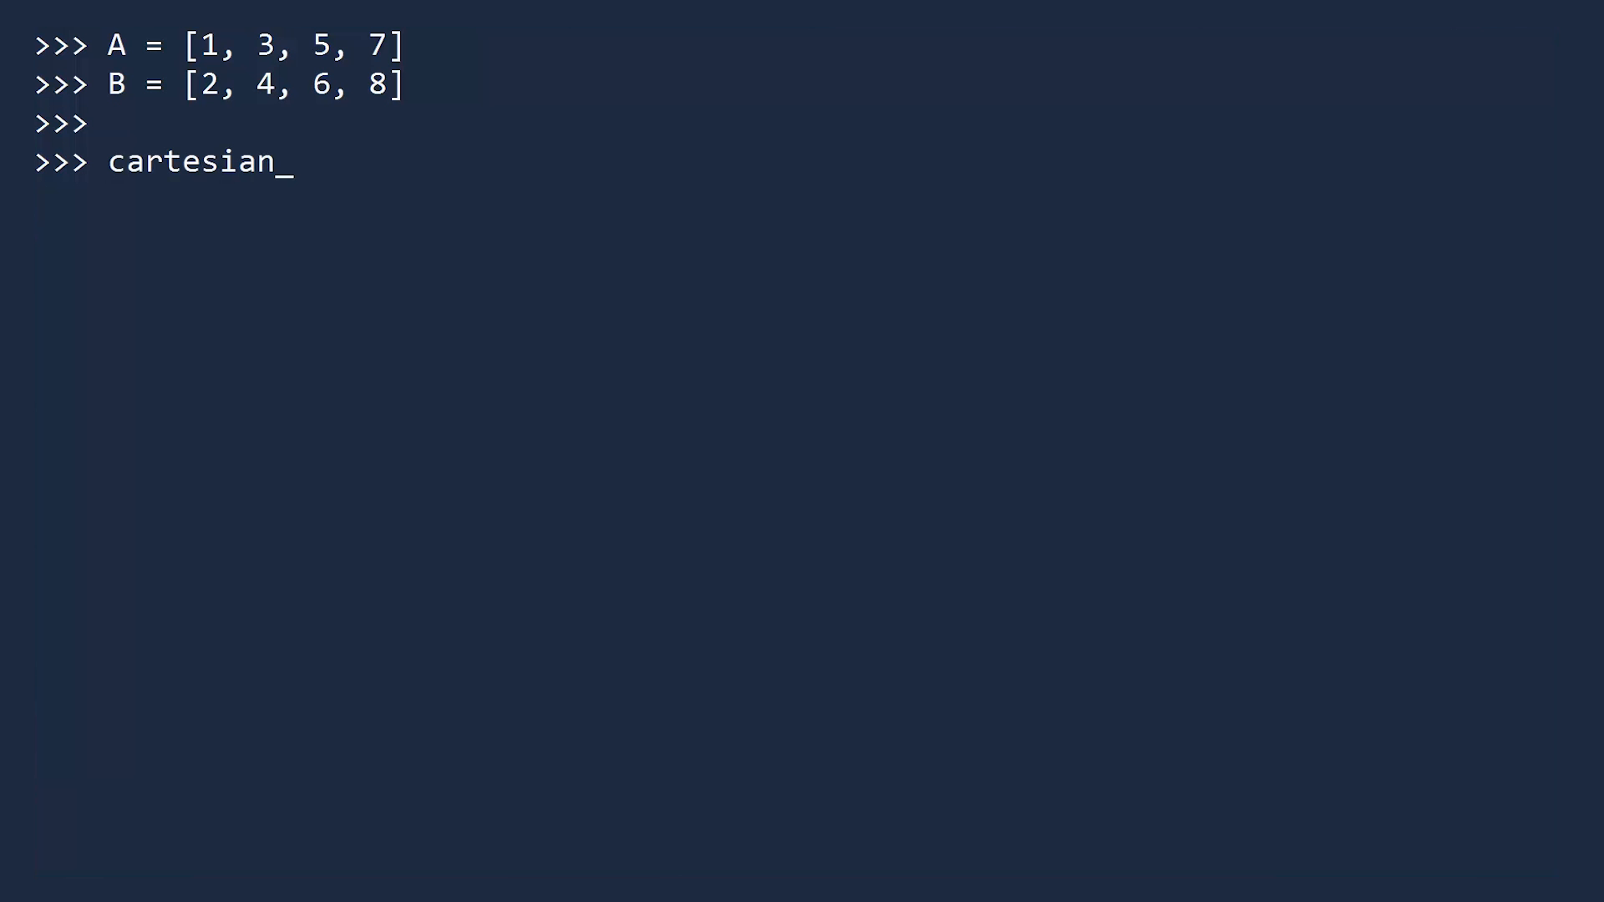
{"action": "type", "text": "product = ["}
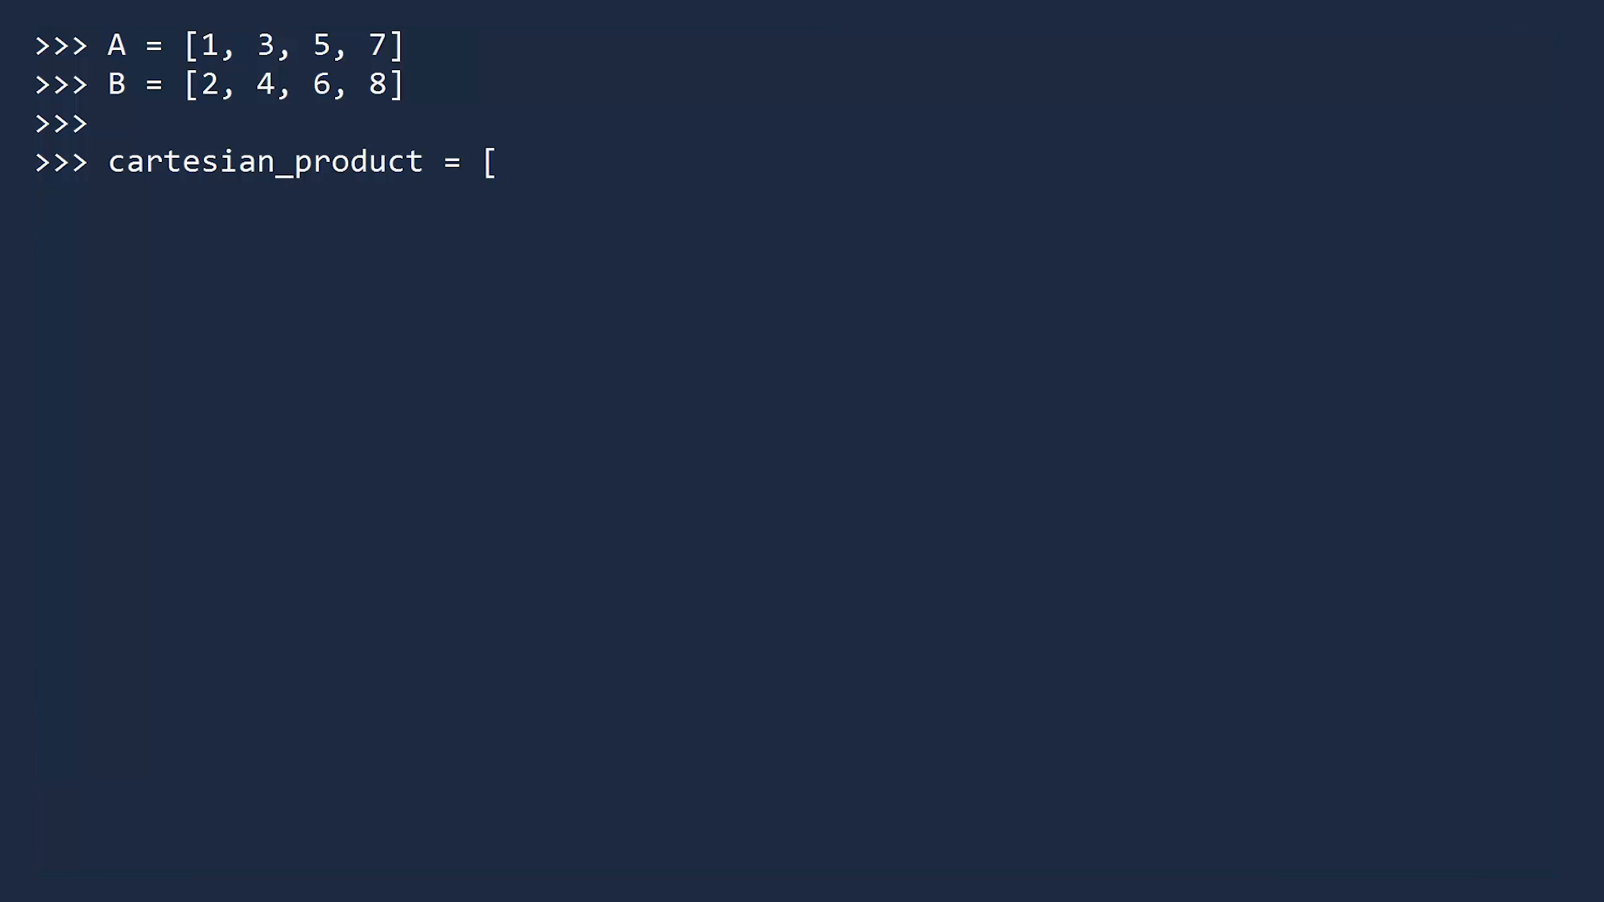
{"action": "type", "text": "(a, b) for"}
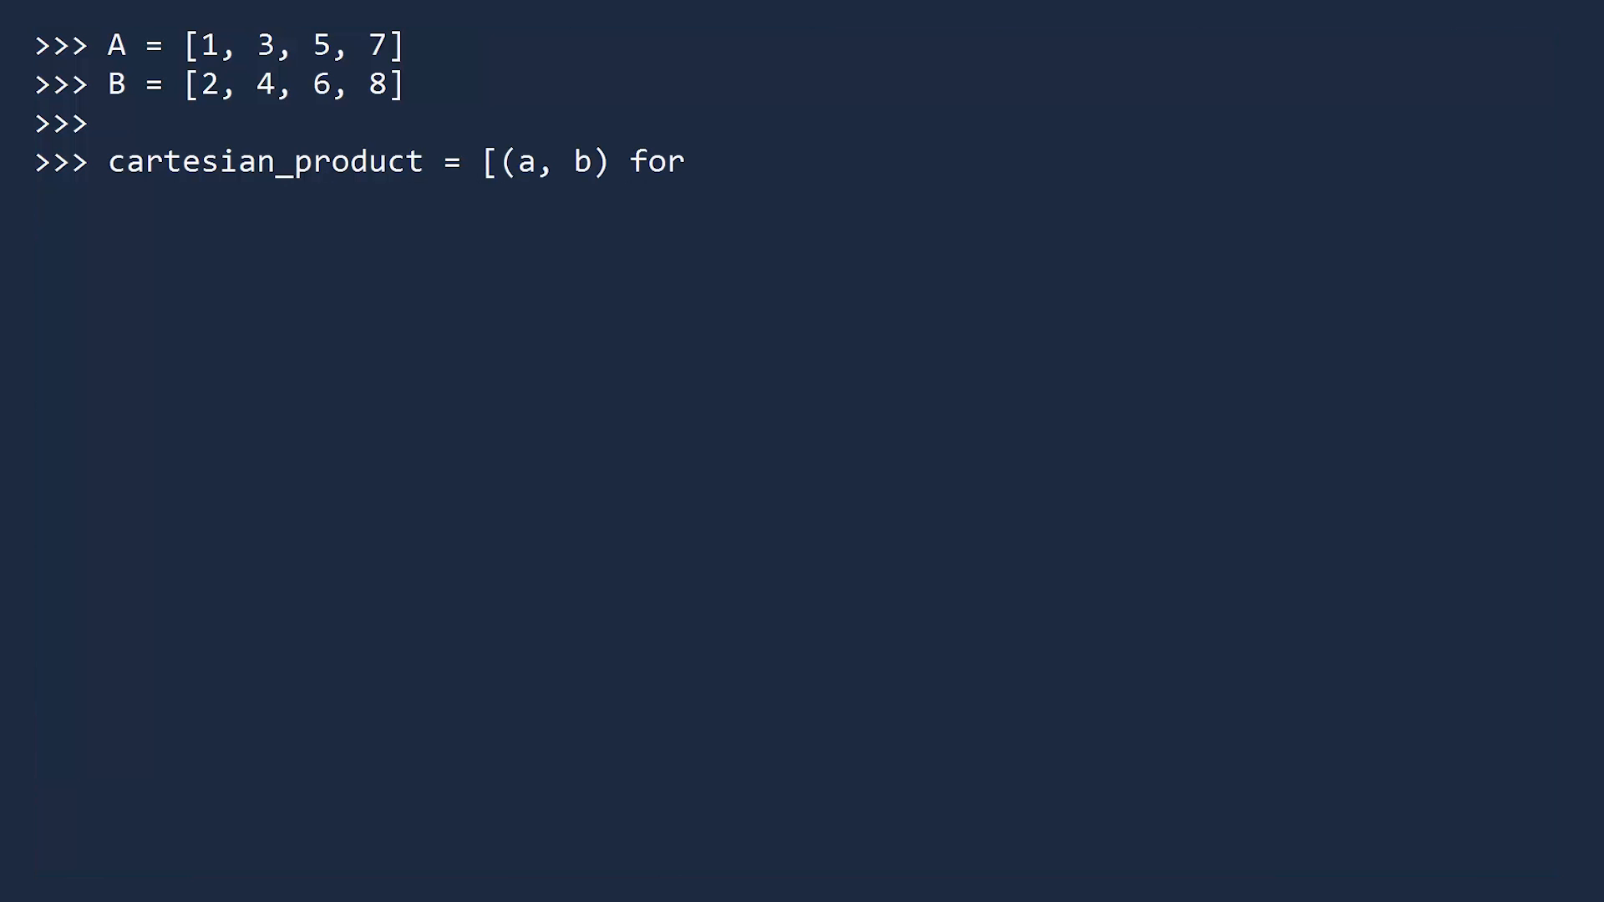
{"action": "type", "text": "a in A"}
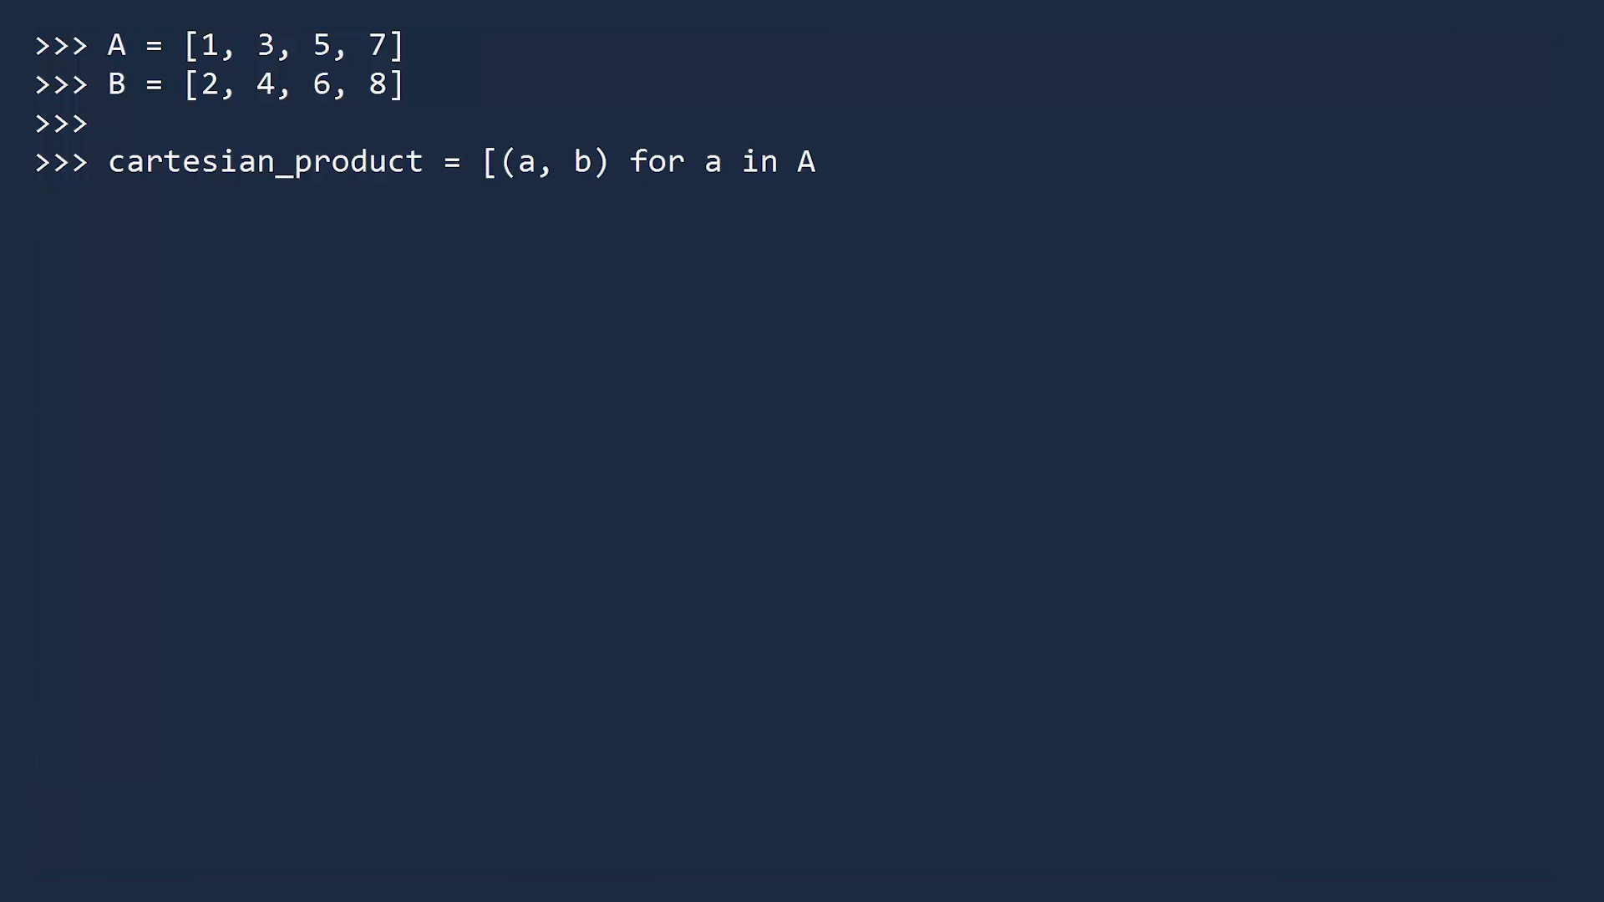